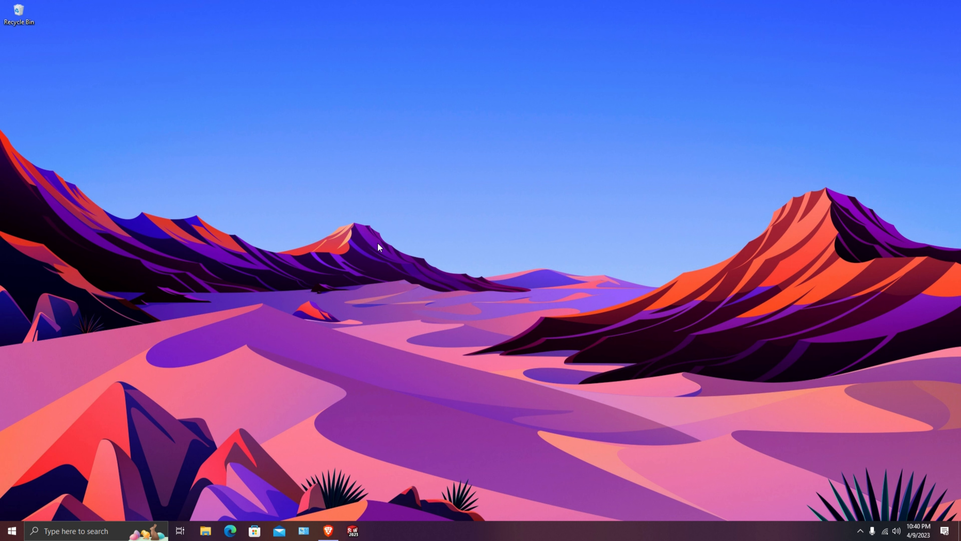
{"action": "mouse_move", "coordinate": [378, 275]}
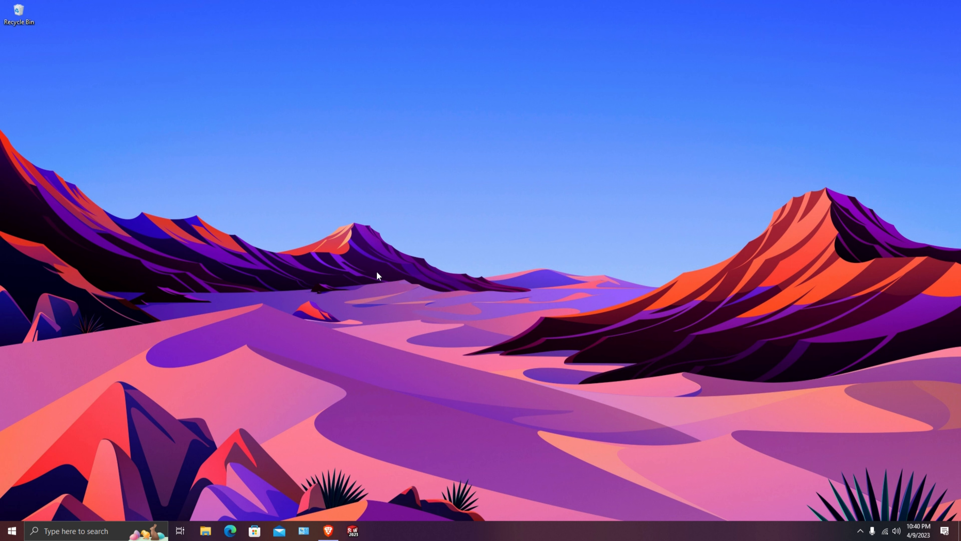
{"action": "mouse_move", "coordinate": [356, 249]}
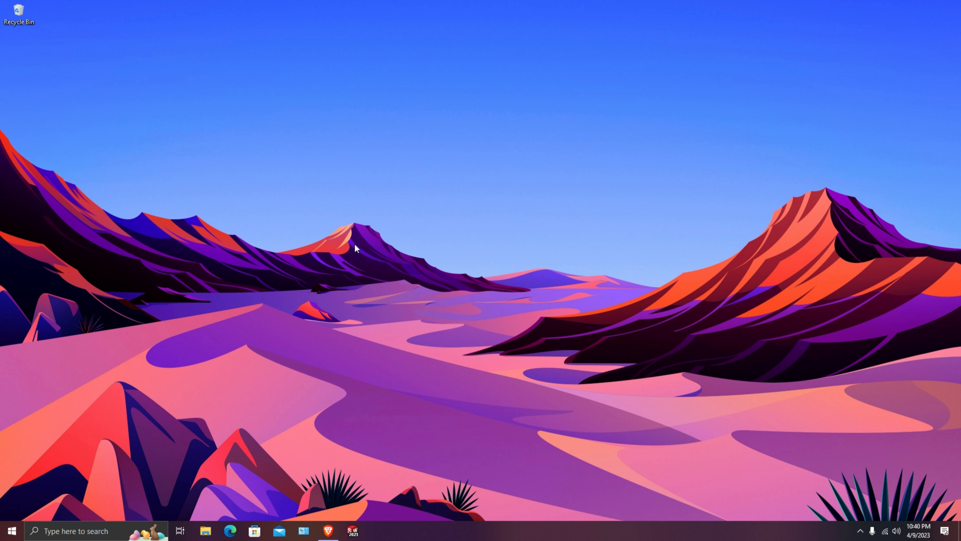
{"action": "mouse_move", "coordinate": [345, 239]}
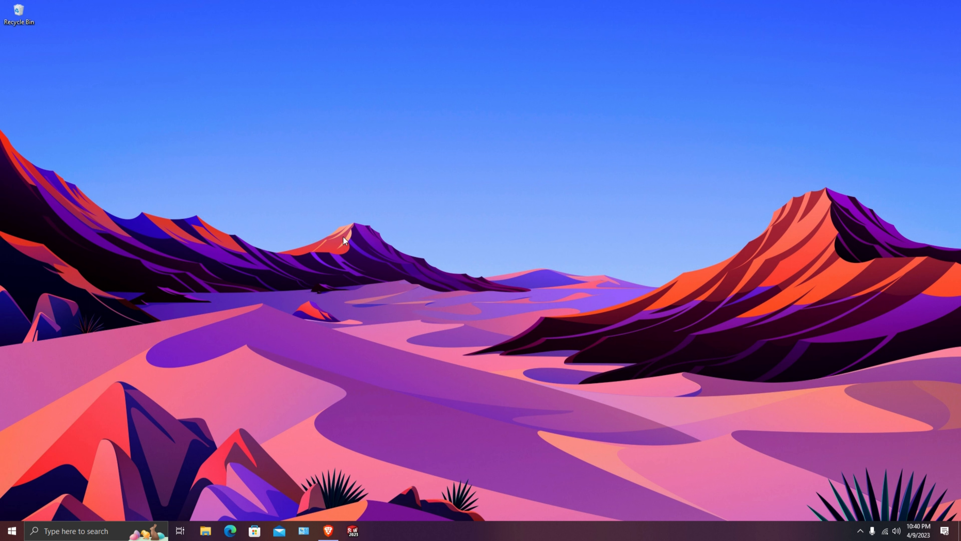
{"action": "mouse_move", "coordinate": [349, 218]}
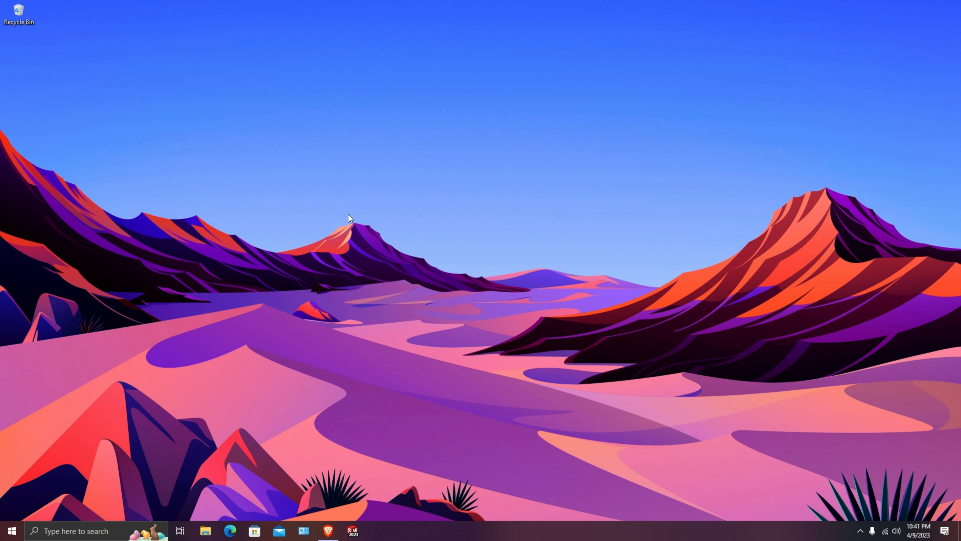
{"action": "mouse_move", "coordinate": [331, 240]}
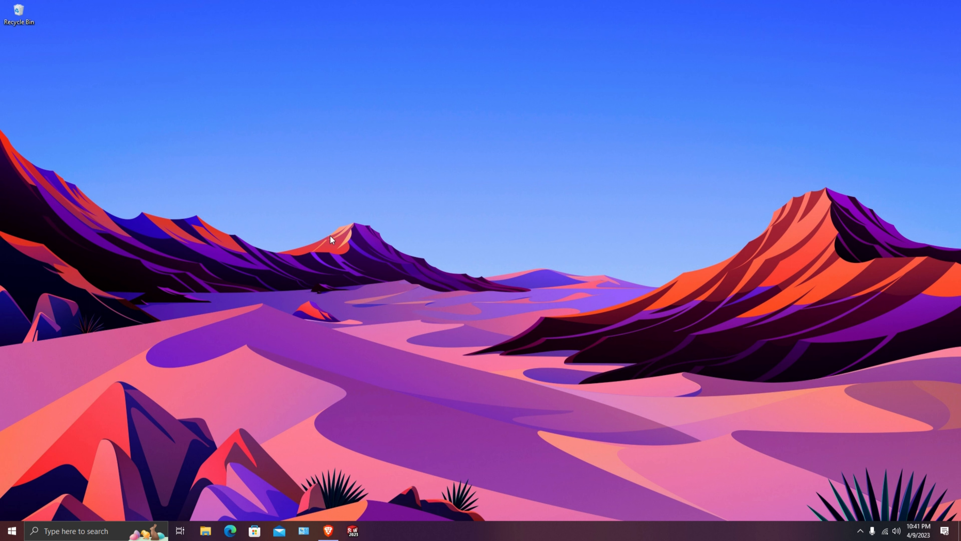
{"action": "mouse_move", "coordinate": [378, 242]}
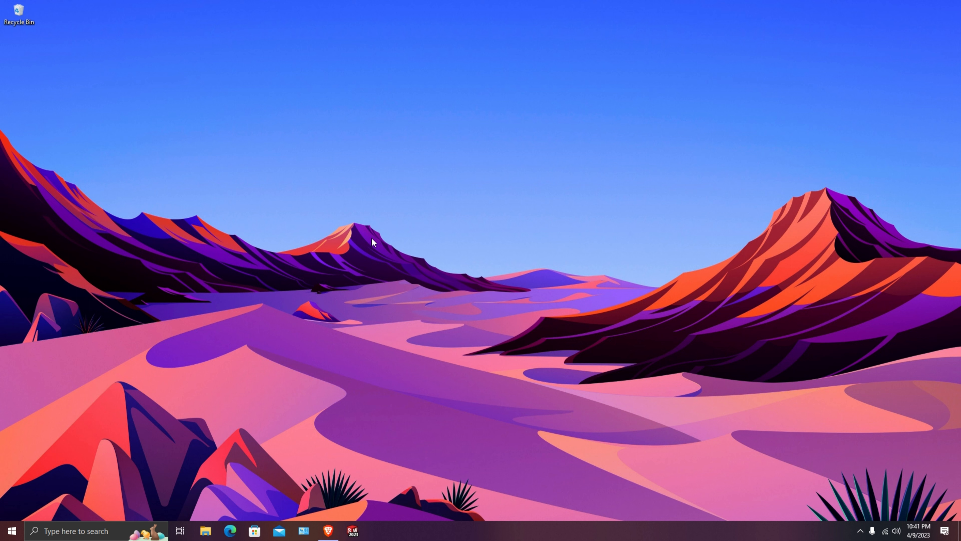
{"action": "mouse_move", "coordinate": [366, 246]}
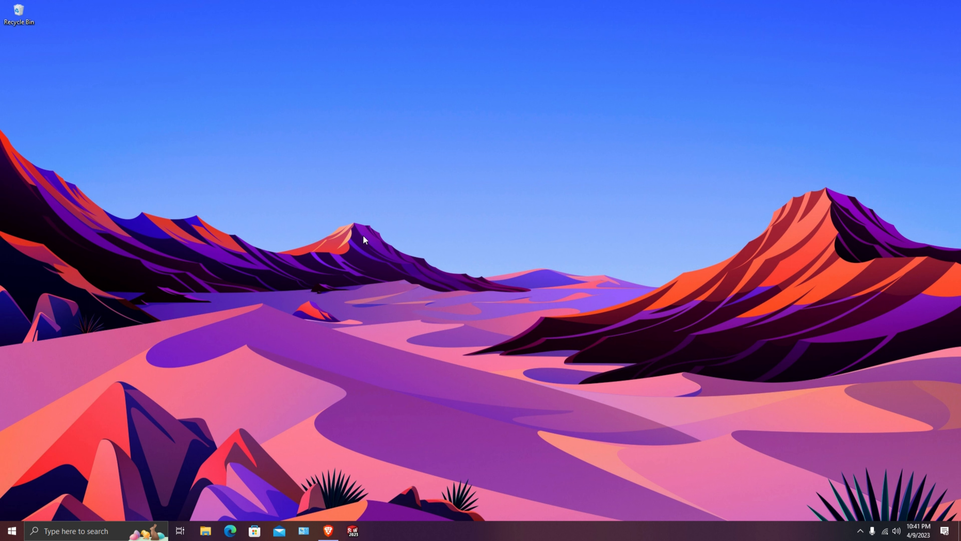
Bring the Brave browser window with the Best Buy home page to the front
{"action": "right_click", "coordinate": [363, 241]}
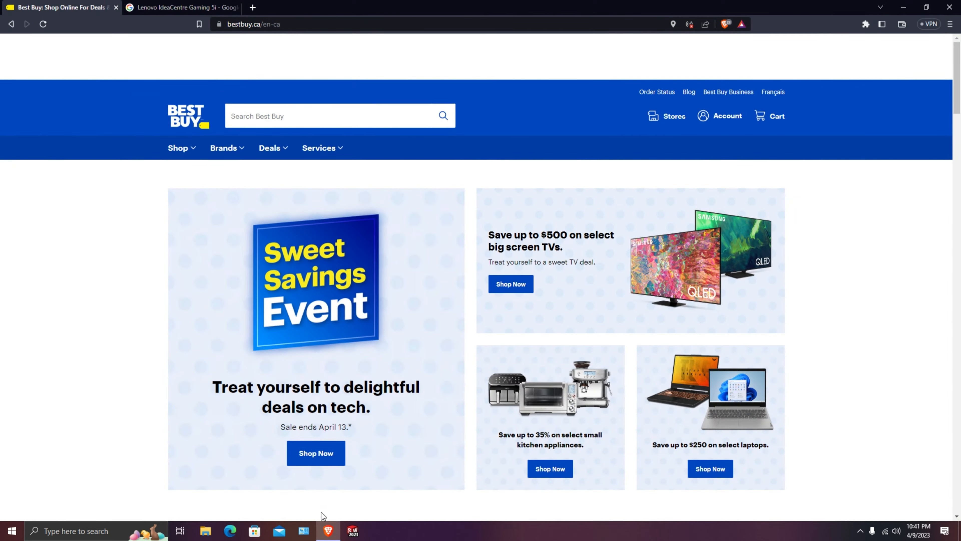
Return to the Google results for Lenovo IdeaCentre Gaming 5i and select the search query
{"action": "left_click", "coordinate": [181, 6]}
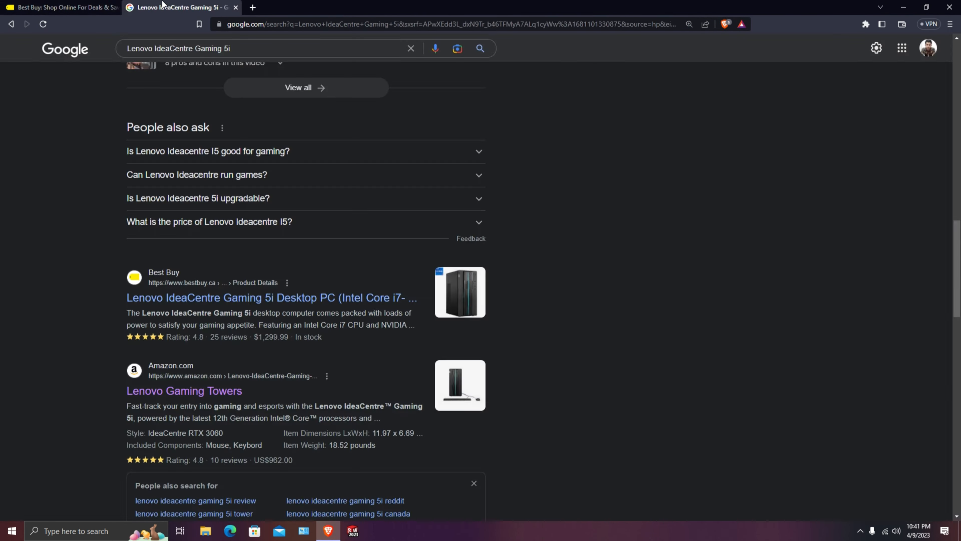
{"action": "scroll", "scroll_direction": "up", "scroll_amount": 3}
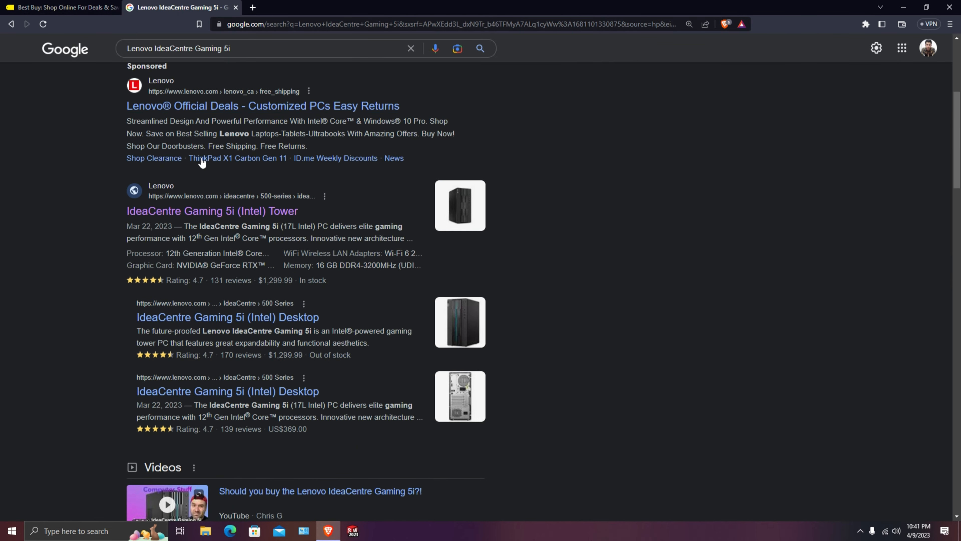
{"action": "scroll", "scroll_direction": "up", "scroll_amount": 3}
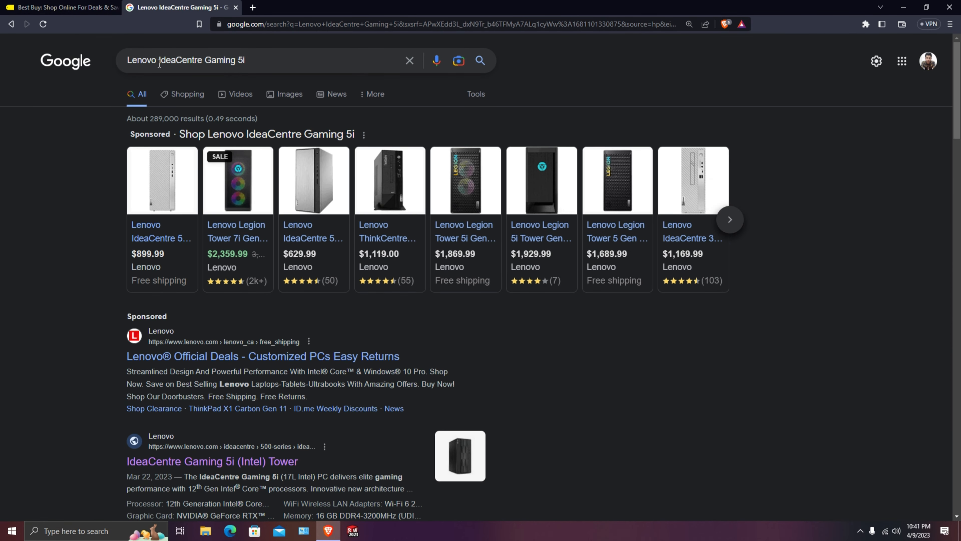
{"action": "triple_click", "coordinate": [184, 60]}
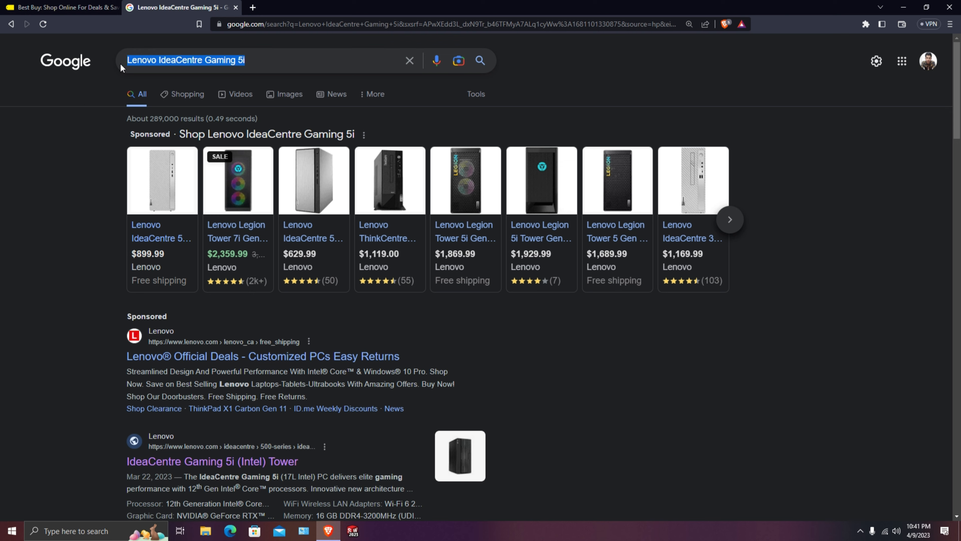
{"action": "left_click", "coordinate": [60, 8]}
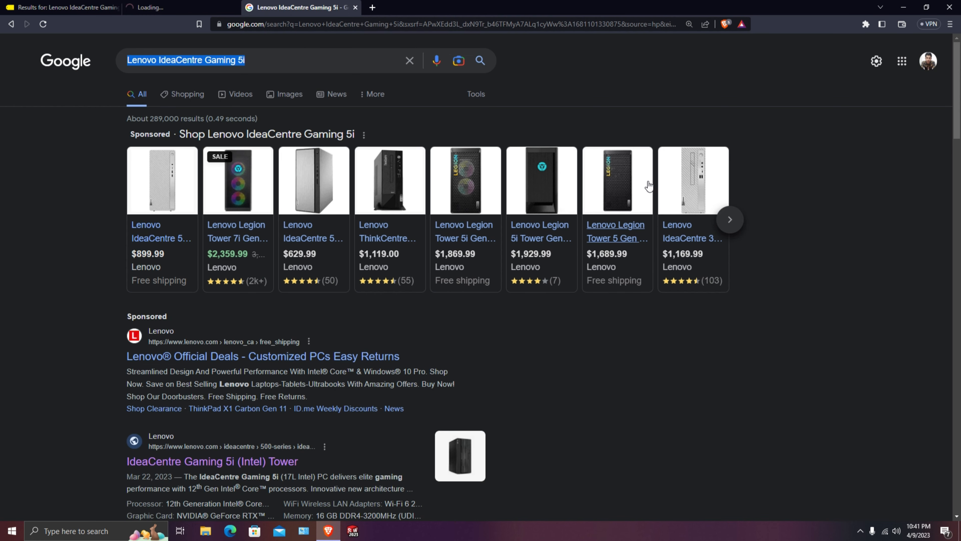
Open Lenovo's IdeaCentre Gaming 5i (Intel) Desktop result in a new tab, then return to the Best Buy product page
{"action": "left_click", "coordinate": [730, 219]}
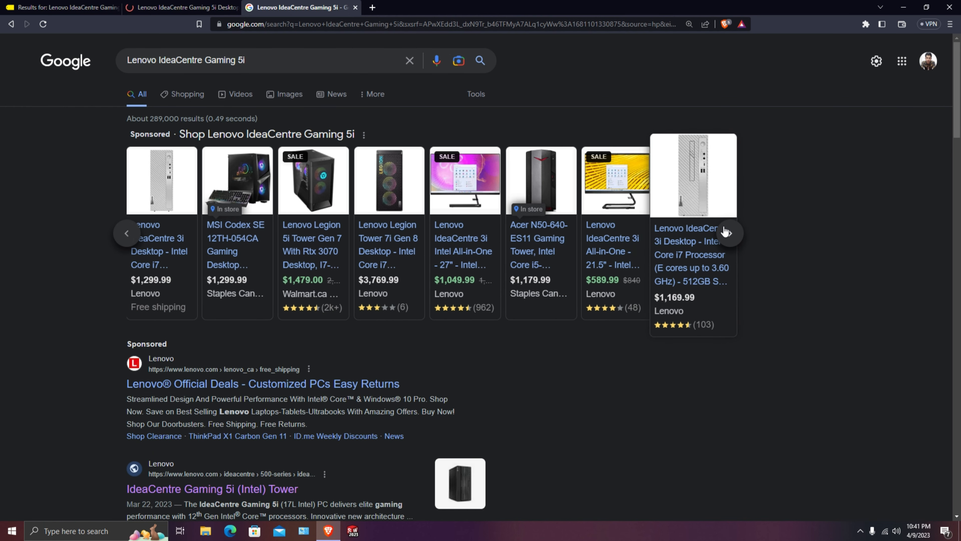
{"action": "scroll", "scroll_direction": "down", "scroll_amount": 3}
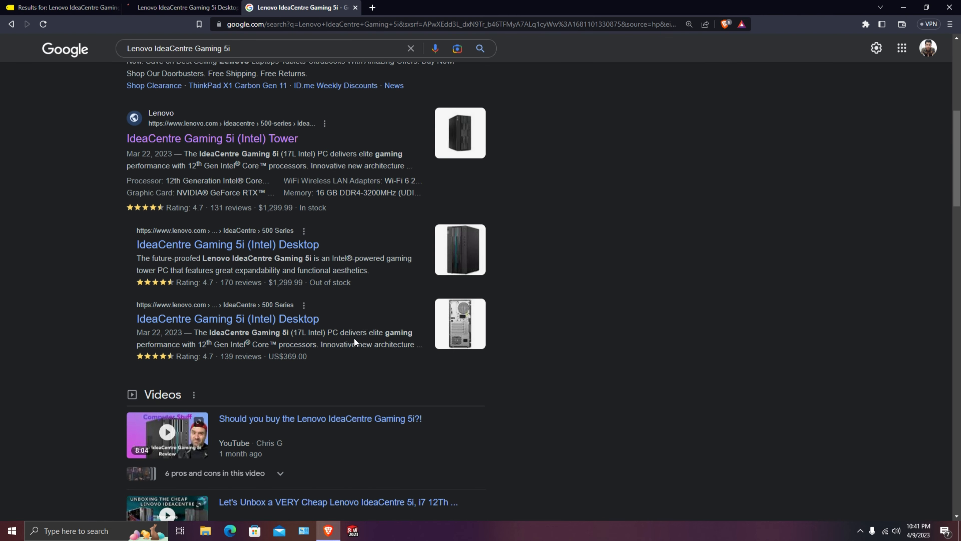
{"action": "right_click", "coordinate": [227, 243]}
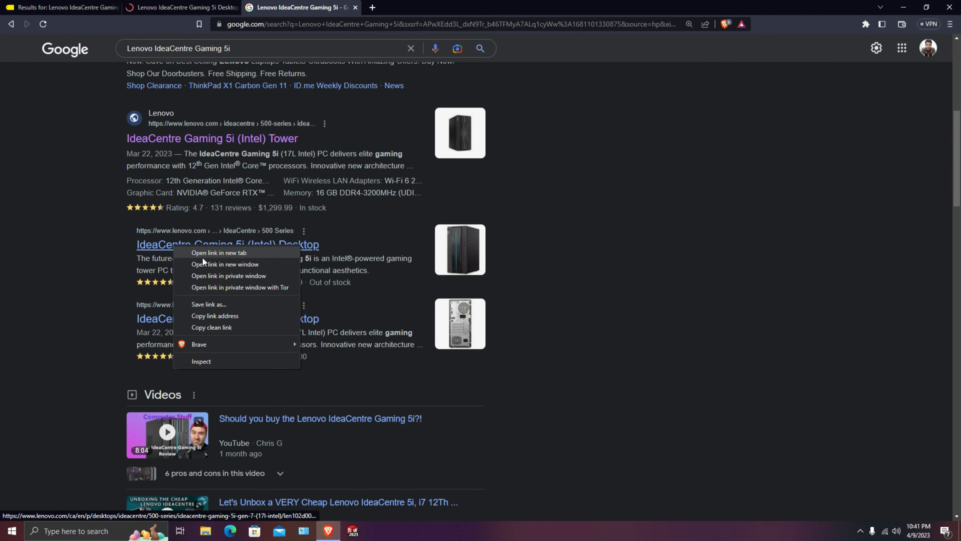
{"action": "left_click", "coordinate": [219, 252]}
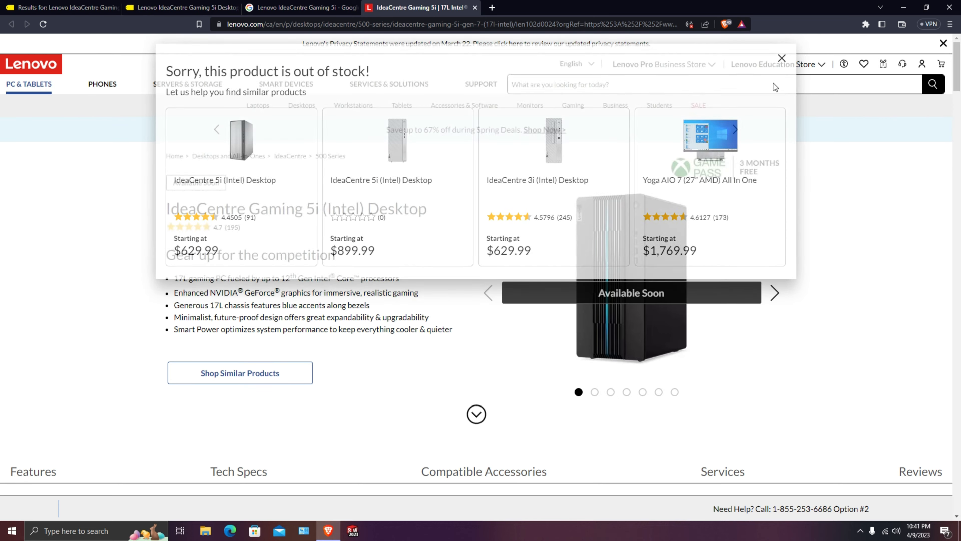
{"action": "left_click", "coordinate": [782, 57]}
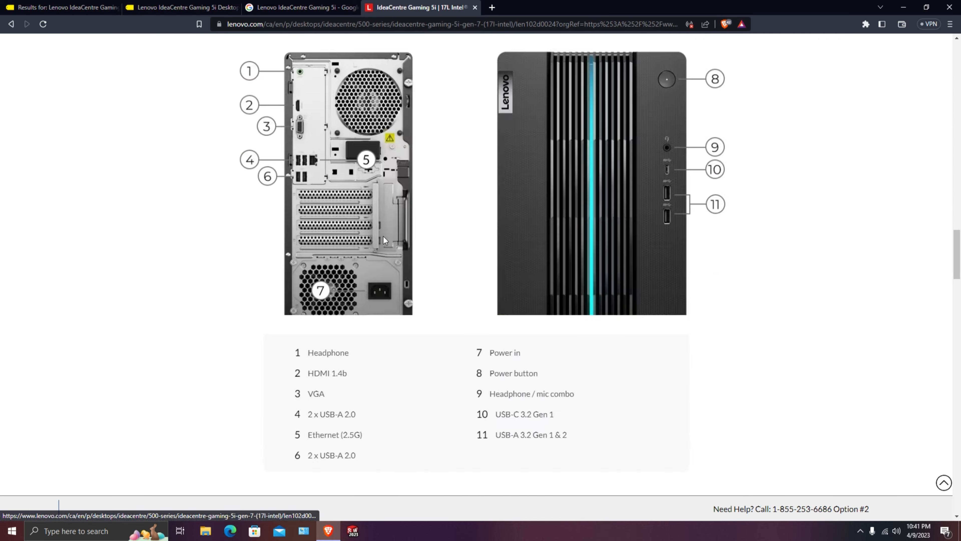
{"action": "left_click", "coordinate": [268, 68]}
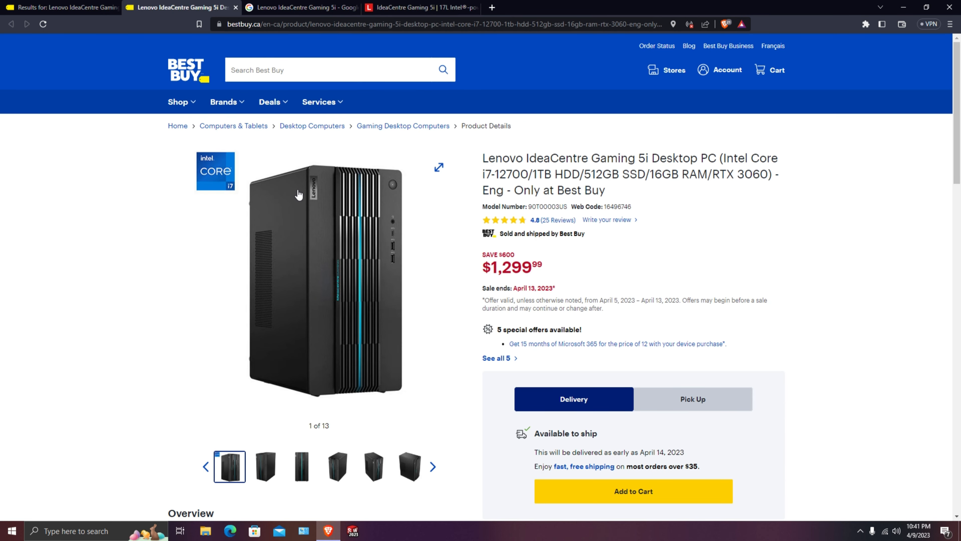
{"action": "mouse_move", "coordinate": [390, 216]}
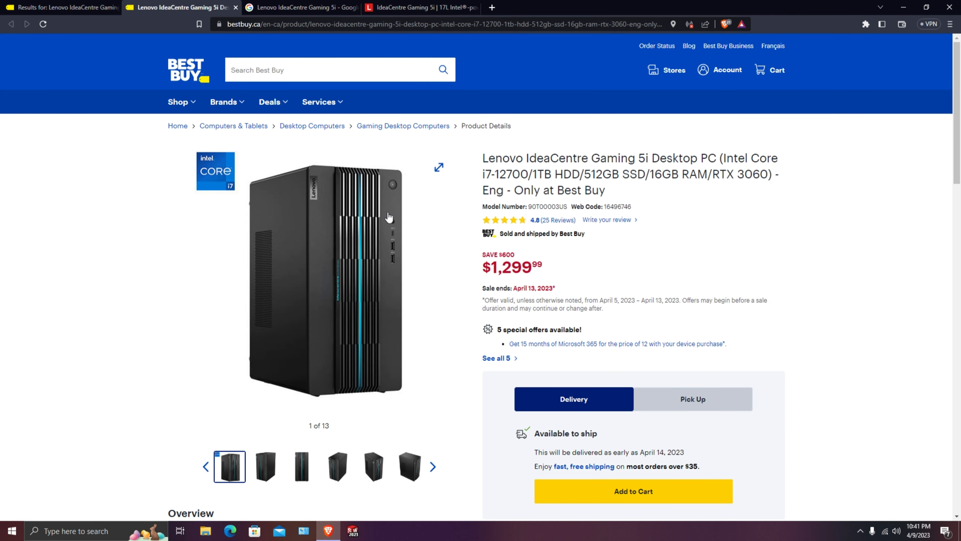
{"action": "mouse_move", "coordinate": [420, 204]}
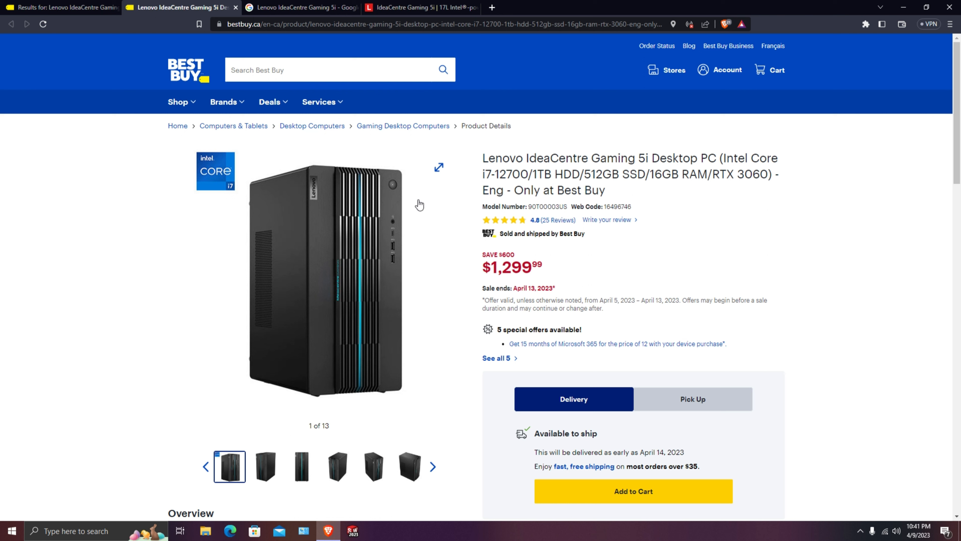
{"action": "mouse_move", "coordinate": [395, 220]}
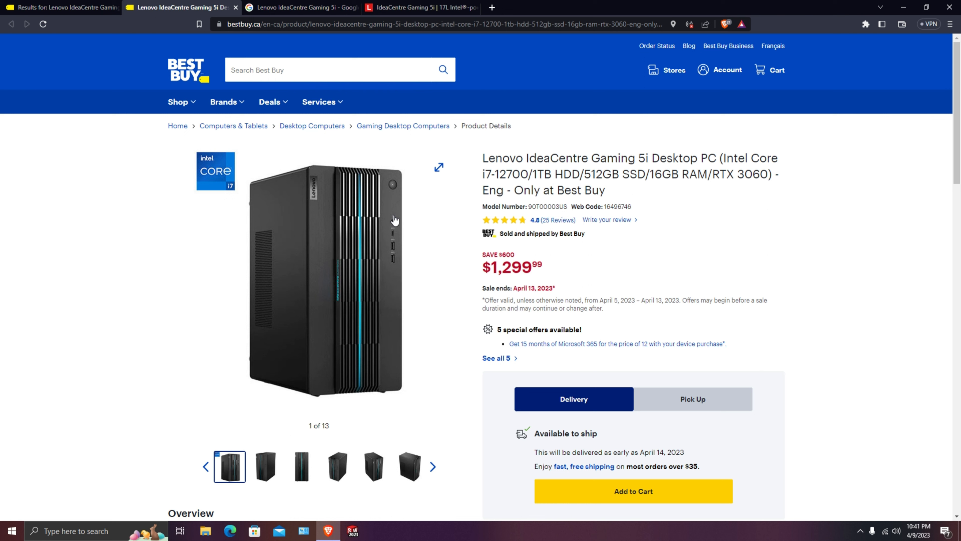
{"action": "mouse_move", "coordinate": [354, 186]}
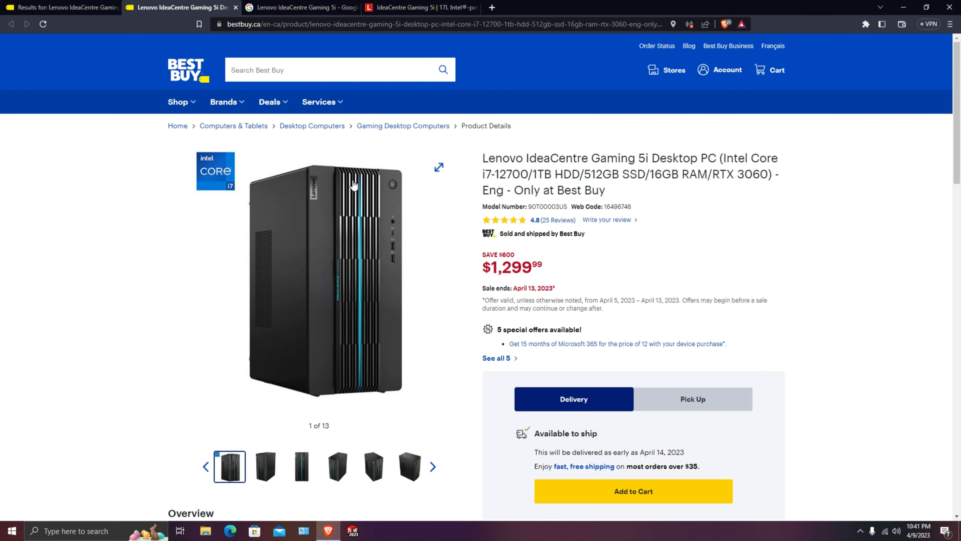
{"action": "mouse_move", "coordinate": [350, 216]}
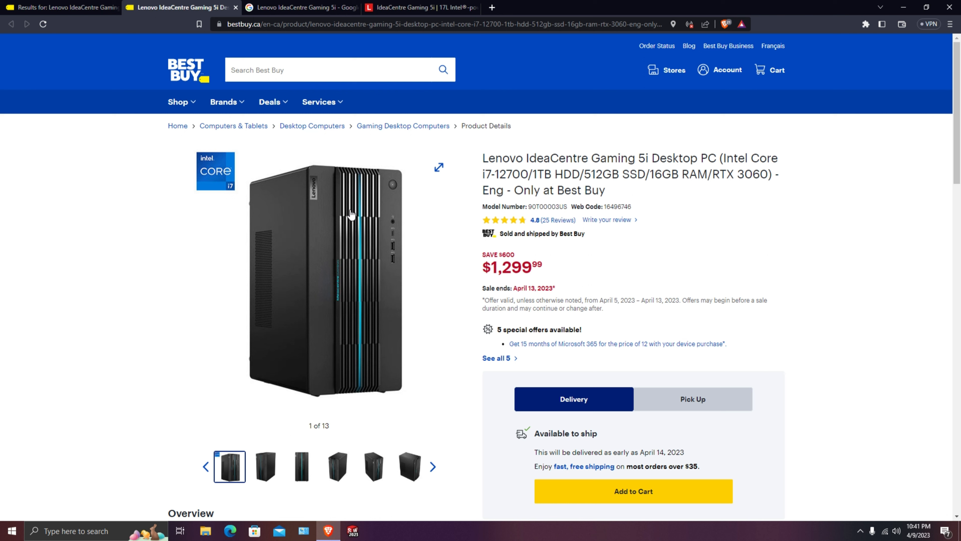
{"action": "mouse_move", "coordinate": [357, 215]}
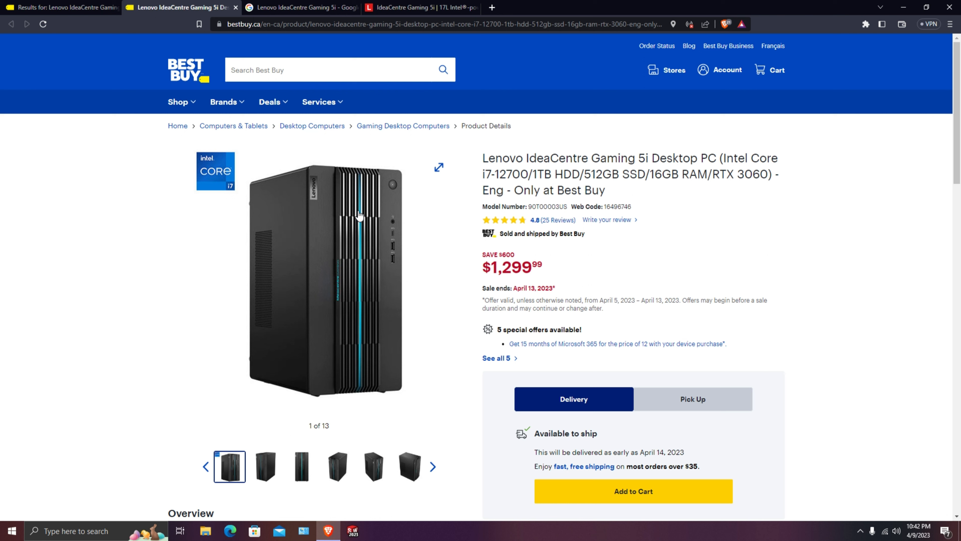
{"action": "mouse_move", "coordinate": [514, 232]}
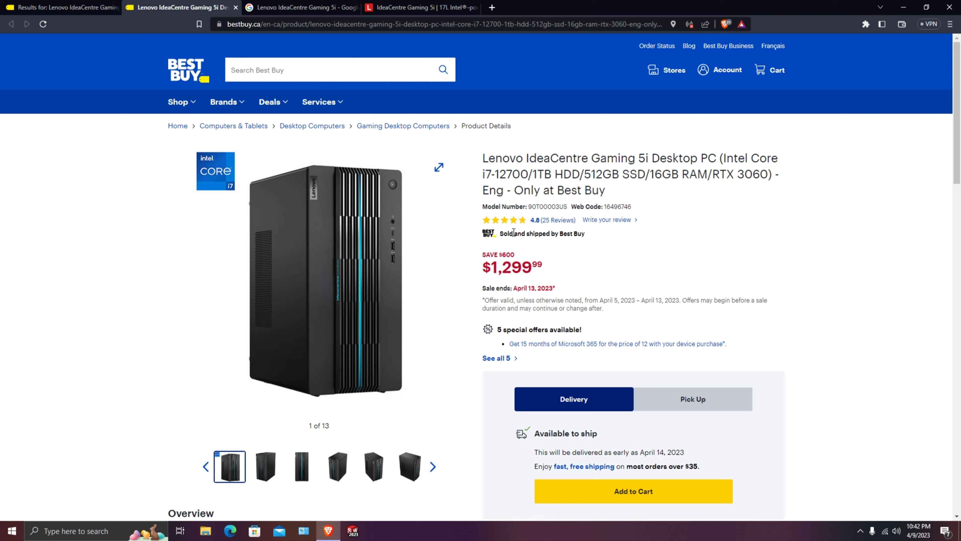
{"action": "mouse_move", "coordinate": [500, 180]}
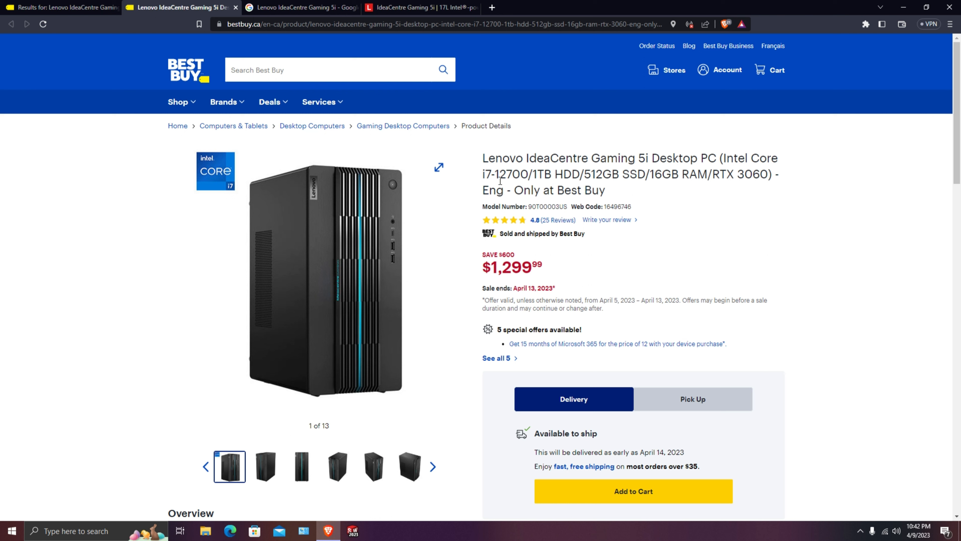
{"action": "mouse_move", "coordinate": [482, 188]}
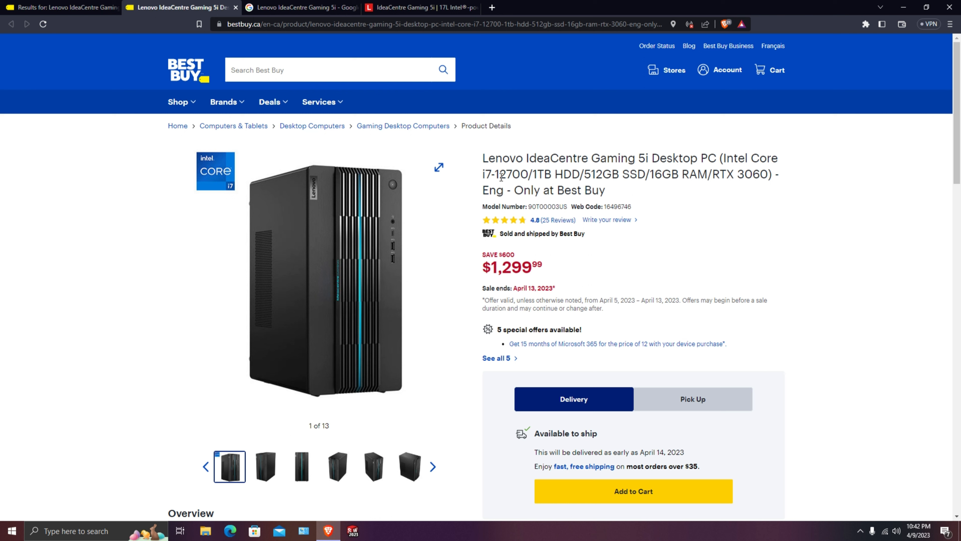
{"action": "mouse_move", "coordinate": [511, 176]}
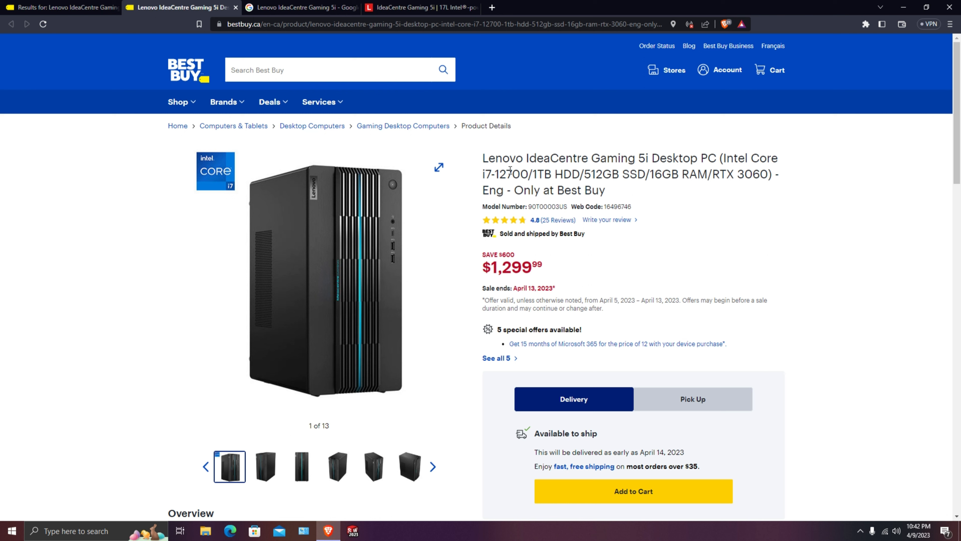
{"action": "mouse_move", "coordinate": [507, 186]}
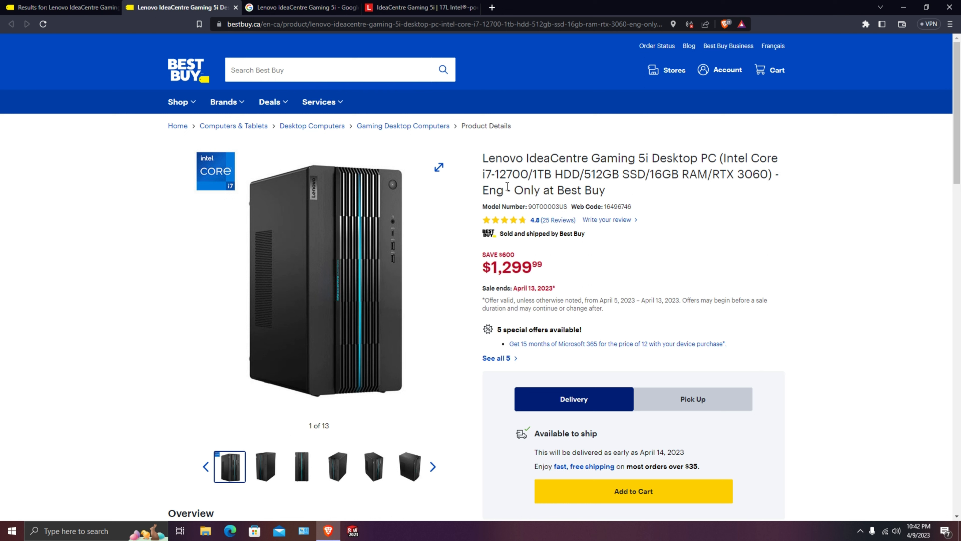
{"action": "mouse_move", "coordinate": [505, 185]}
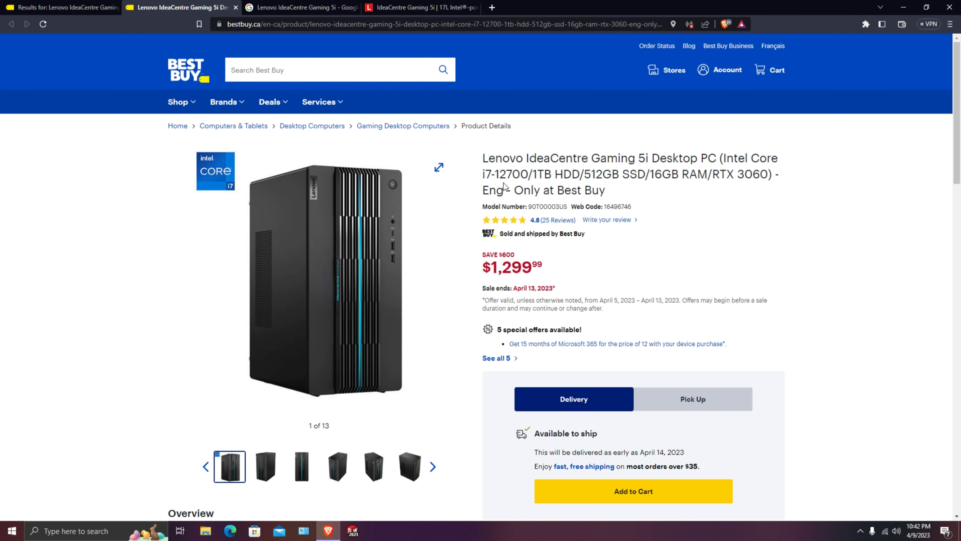
{"action": "mouse_move", "coordinate": [504, 186]}
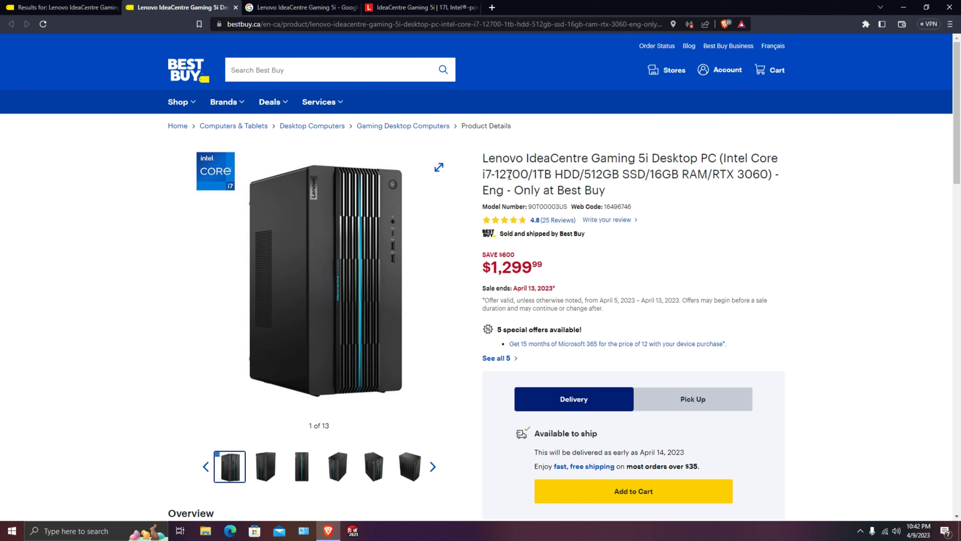
{"action": "mouse_move", "coordinate": [516, 186]}
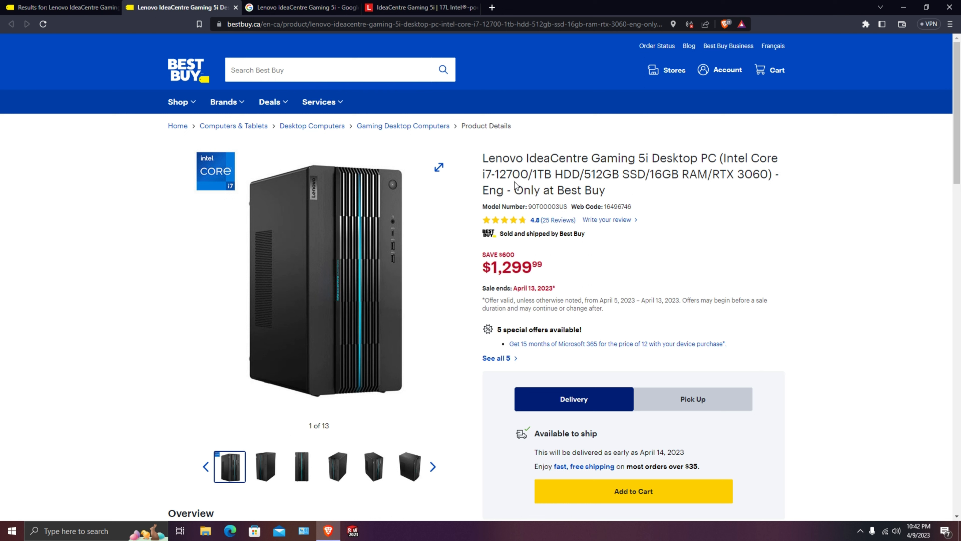
{"action": "mouse_move", "coordinate": [577, 177]}
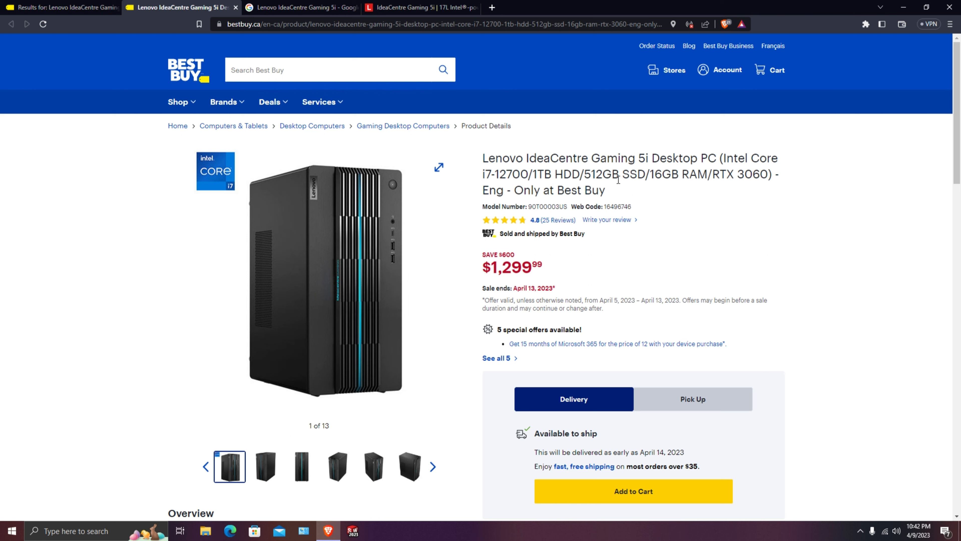
Highlight the '16GB RAM' spec in the IdeaCentre Gaming 5i product title
{"action": "double_click", "coordinate": [619, 174]}
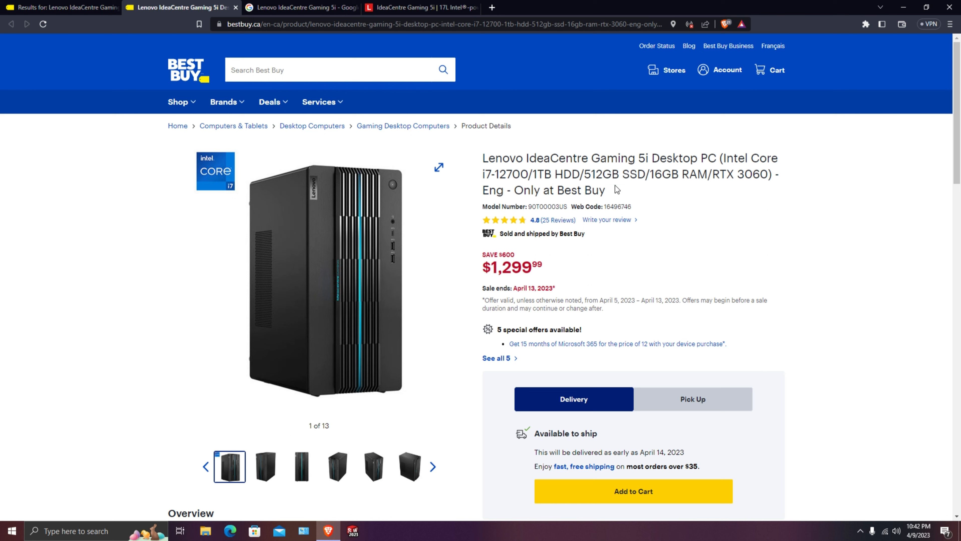
{"action": "double_click", "coordinate": [619, 175]}
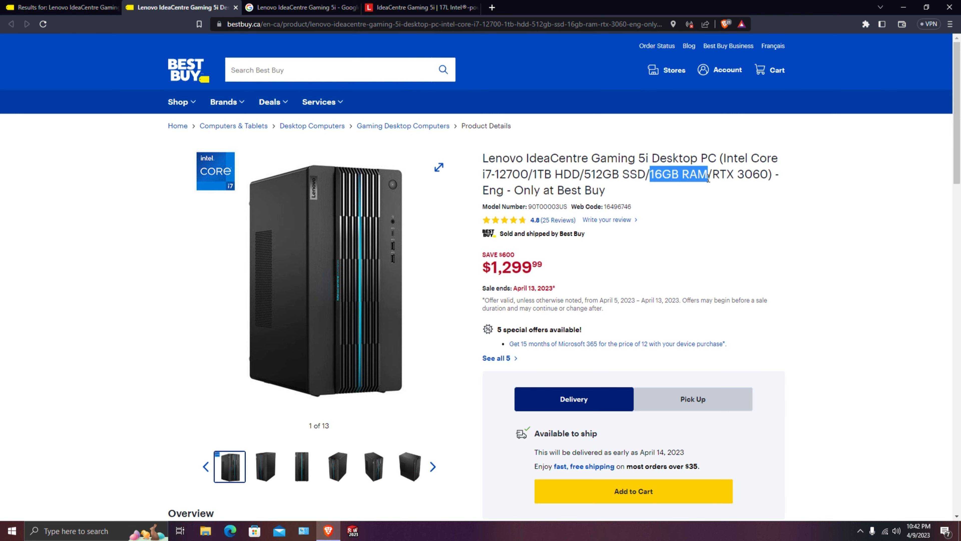
Expand Specifications and highlight the 1 TB hard drive capacity
{"action": "scroll", "scroll_direction": "down", "scroll_amount": 3}
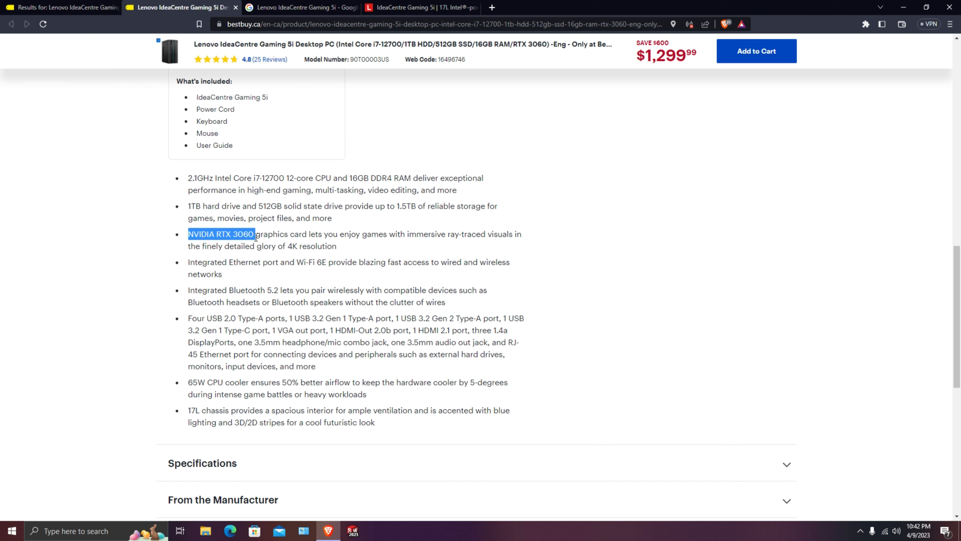
{"action": "mouse_move", "coordinate": [342, 260]}
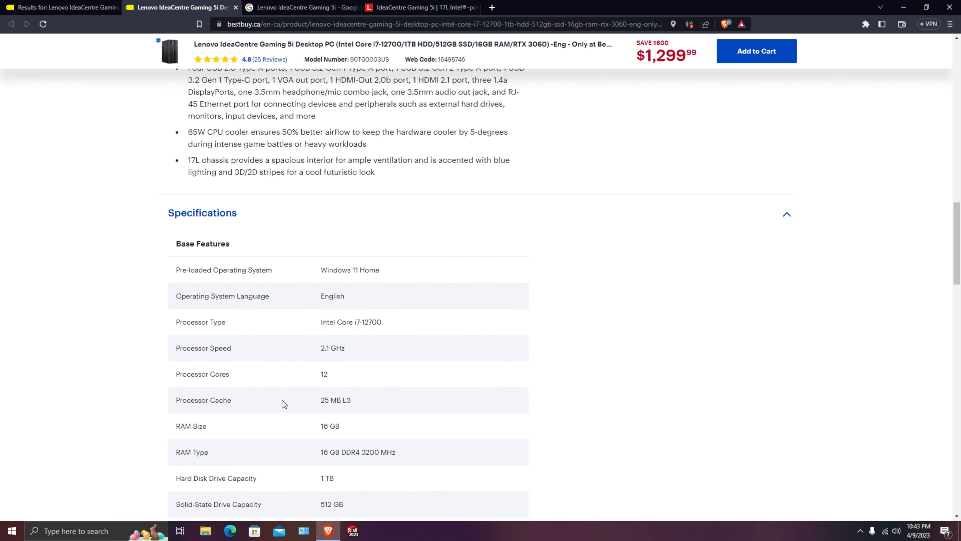
{"action": "scroll", "scroll_direction": "down", "scroll_amount": 3}
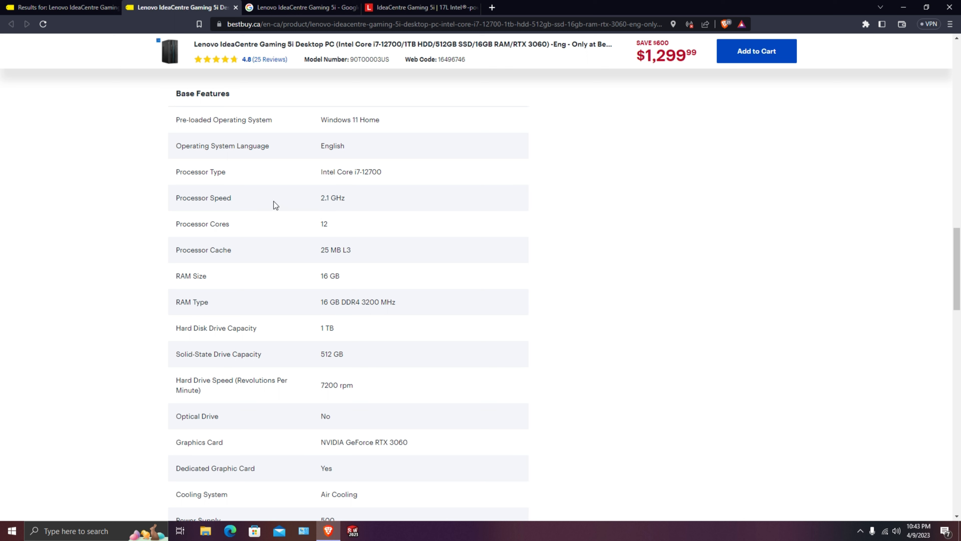
{"action": "mouse_move", "coordinate": [389, 262]}
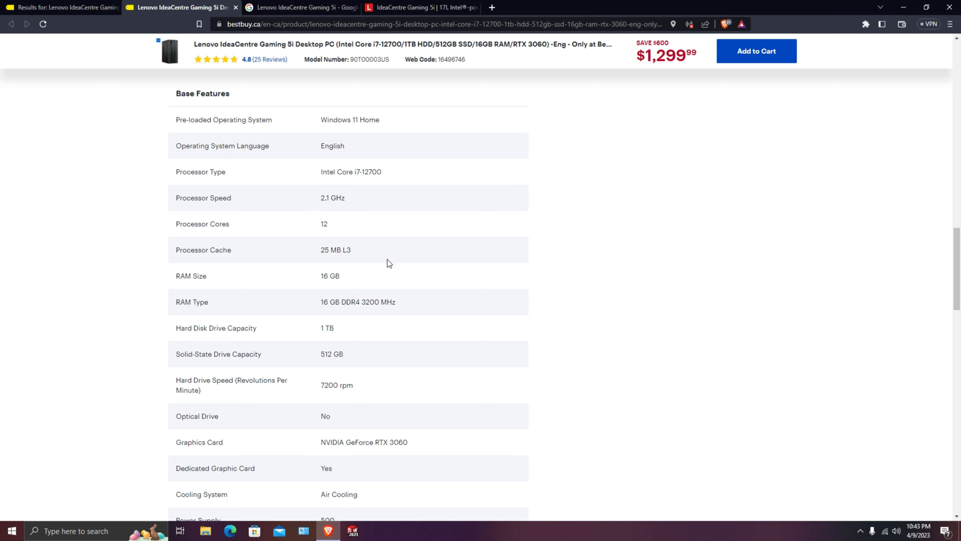
{"action": "mouse_move", "coordinate": [348, 300]}
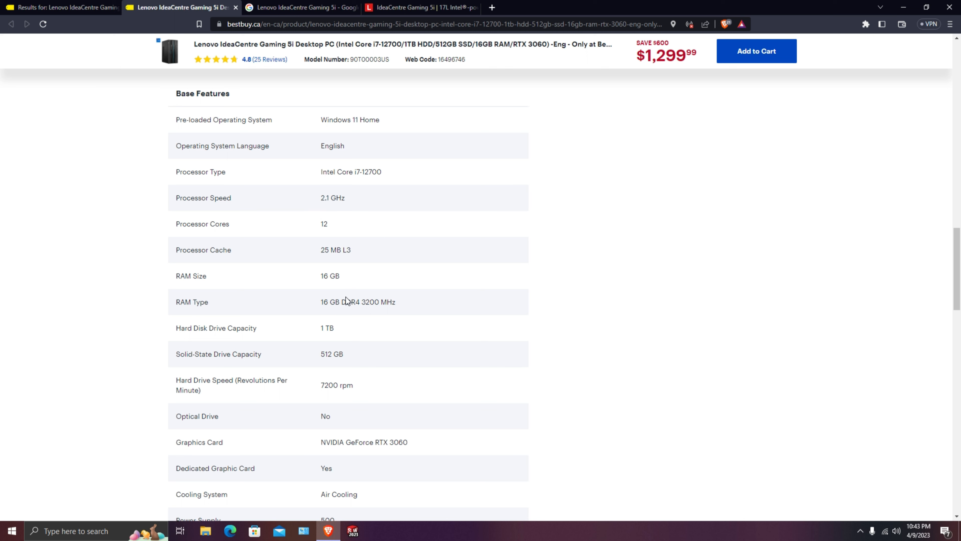
{"action": "double_click", "coordinate": [327, 328]}
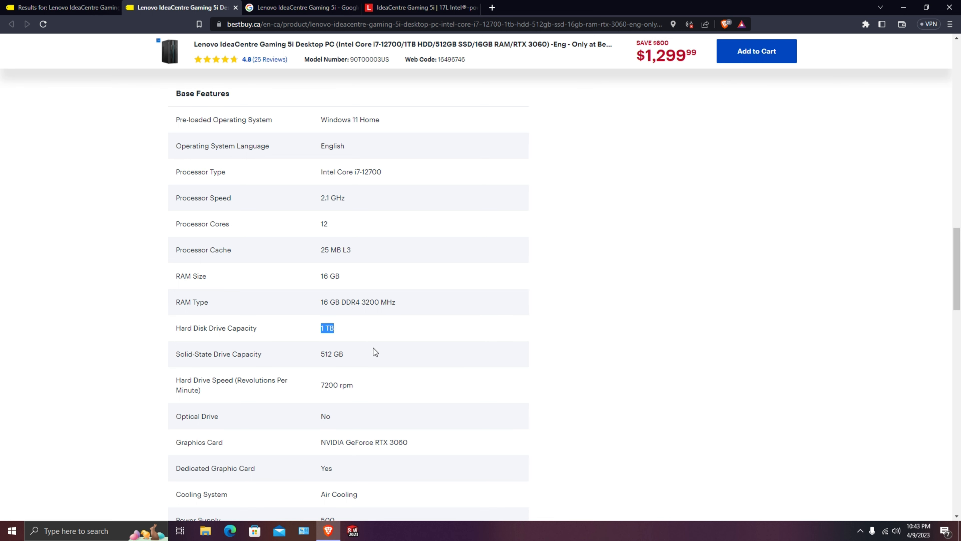
{"action": "scroll", "scroll_direction": "down", "scroll_amount": 3}
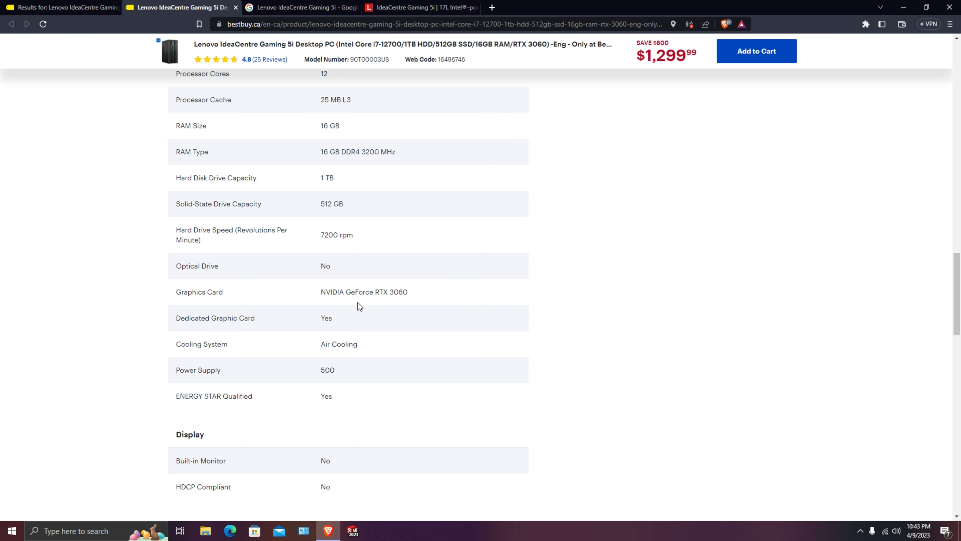
{"action": "mouse_move", "coordinate": [363, 350]}
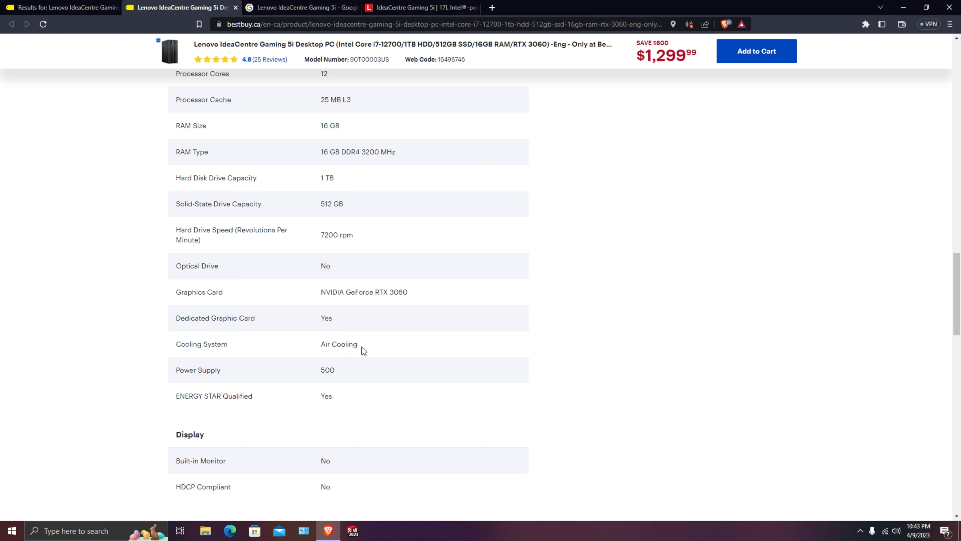
{"action": "mouse_move", "coordinate": [341, 354]}
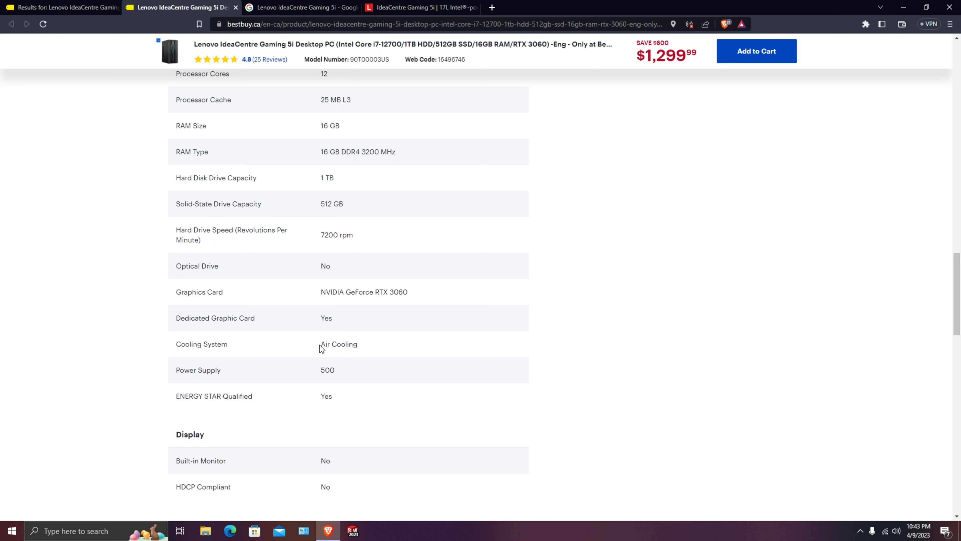
{"action": "mouse_move", "coordinate": [321, 338]}
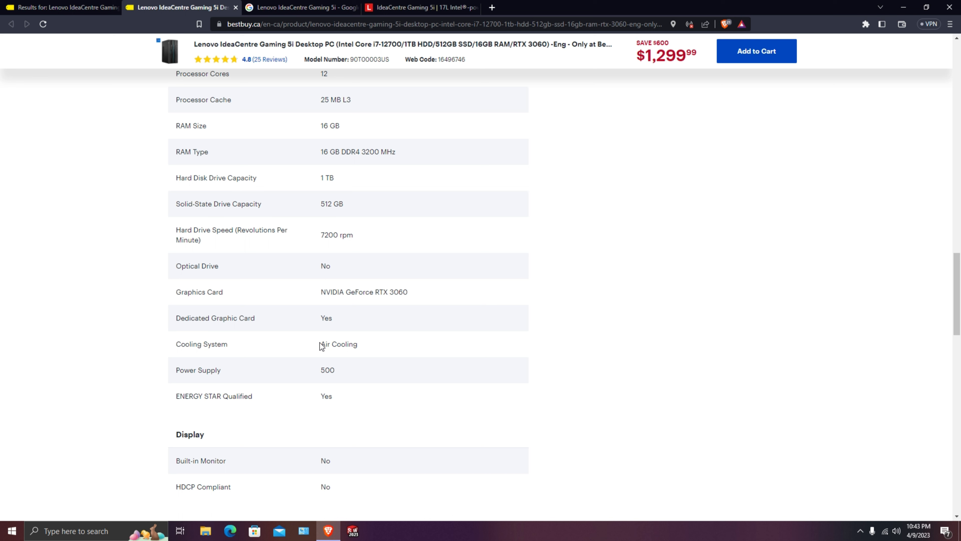
{"action": "mouse_move", "coordinate": [353, 199]}
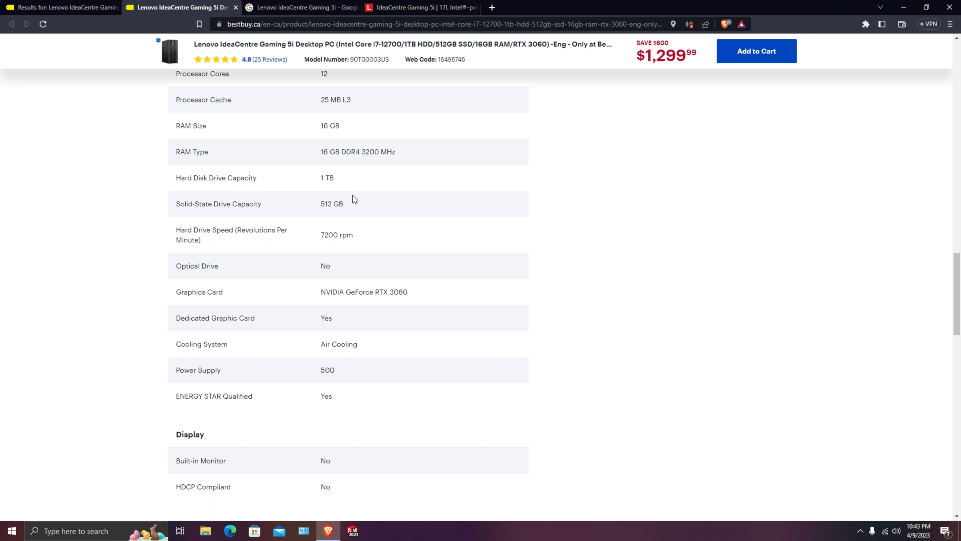
{"action": "mouse_move", "coordinate": [347, 131]}
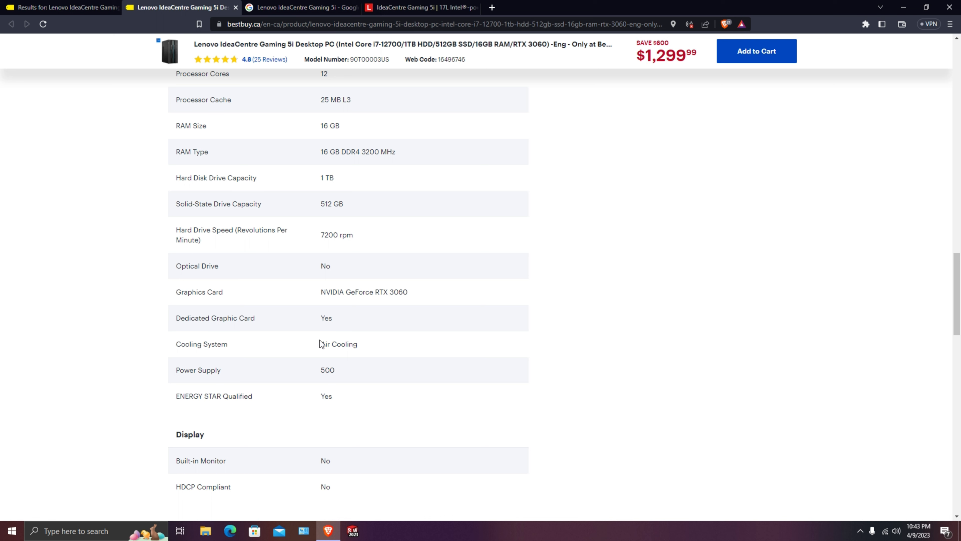
{"action": "mouse_move", "coordinate": [330, 338]}
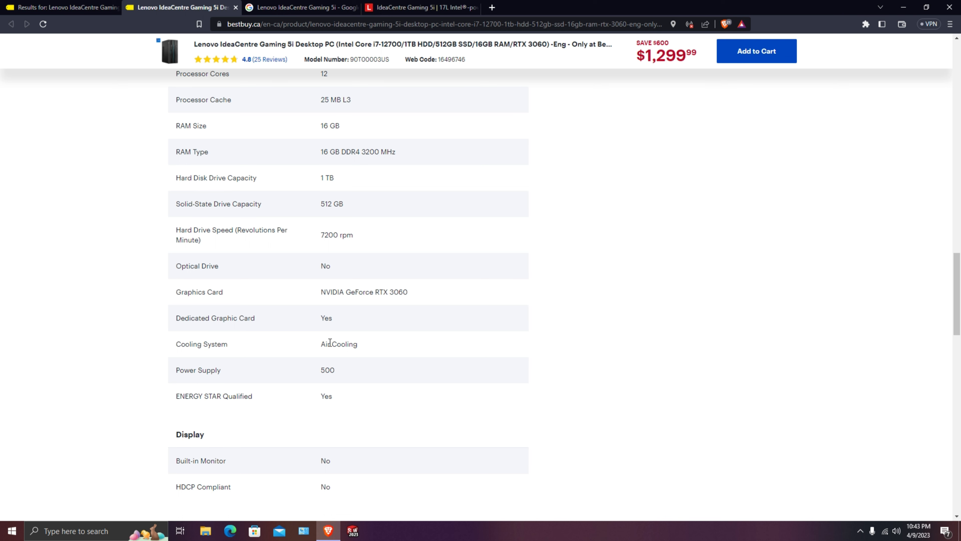
Highlight the 500 power supply value and continue through networking and ports down to Product Features
{"action": "scroll", "scroll_direction": "down", "scroll_amount": 3}
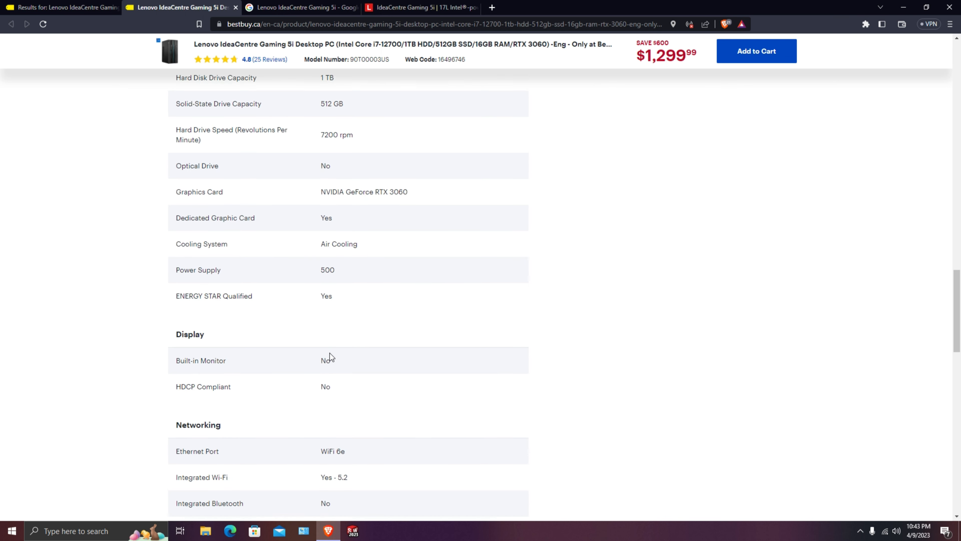
{"action": "double_click", "coordinate": [327, 270]}
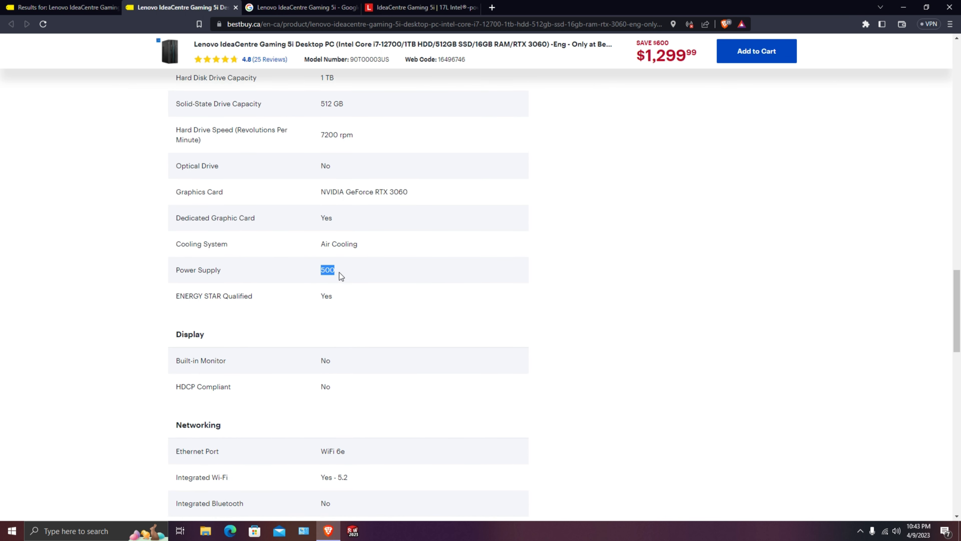
{"action": "scroll", "scroll_direction": "down", "scroll_amount": 3}
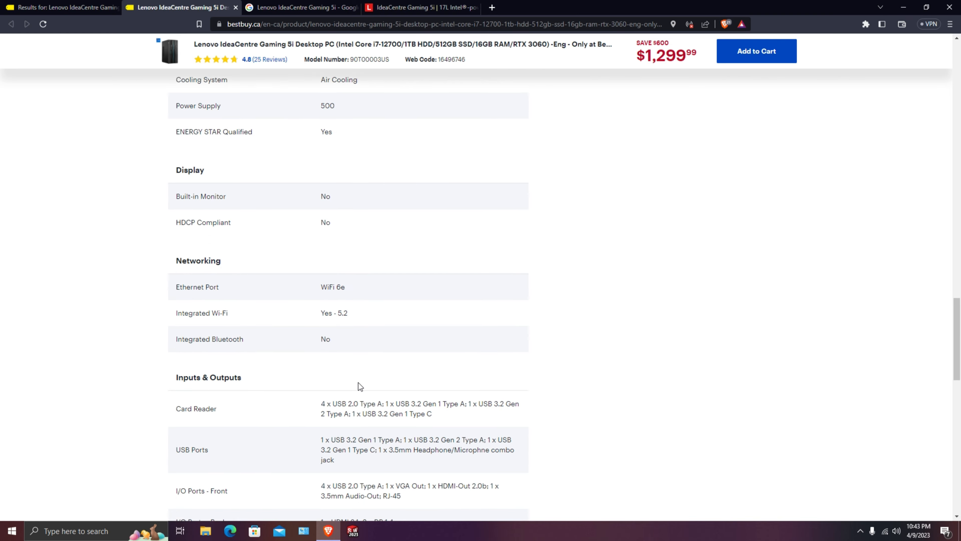
{"action": "scroll", "scroll_direction": "down", "scroll_amount": 3}
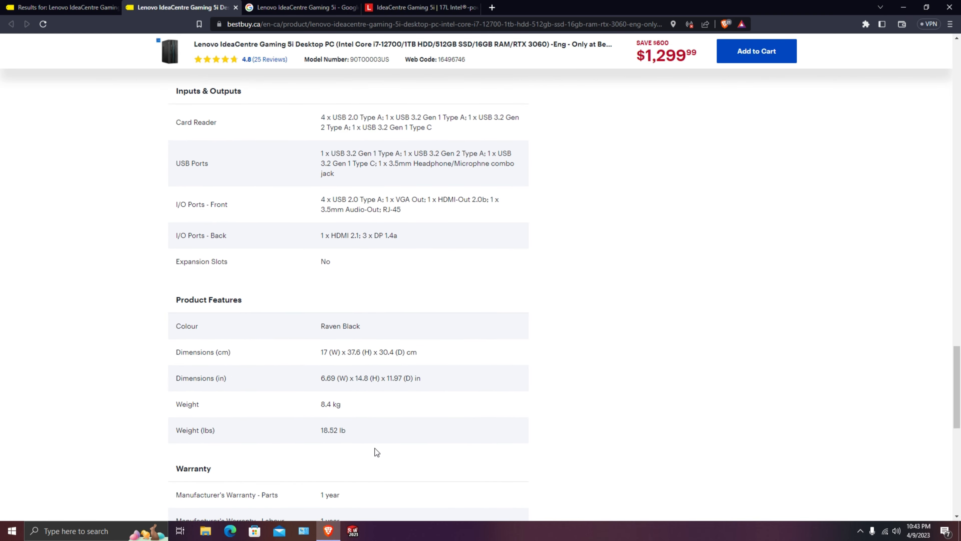
{"action": "scroll", "scroll_direction": "down", "scroll_amount": 3}
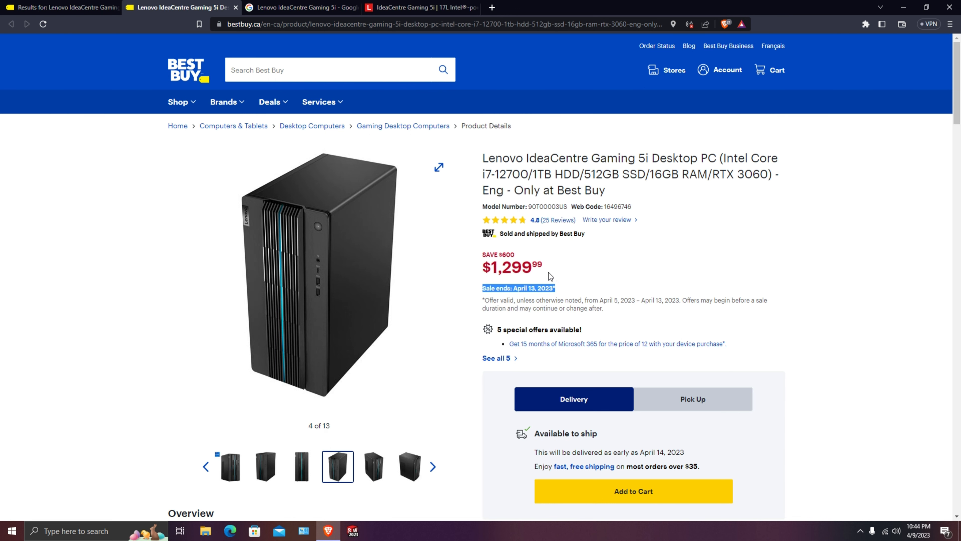
{"action": "mouse_move", "coordinate": [318, 462]}
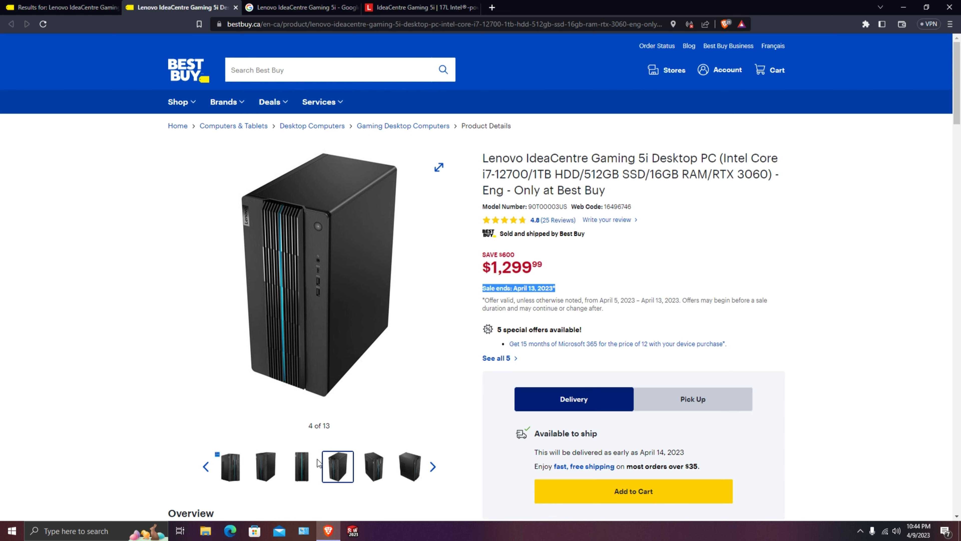
Page through the enlarged product photos from the first to the 11th, 12th and final 13th image
{"action": "left_click", "coordinate": [229, 467]}
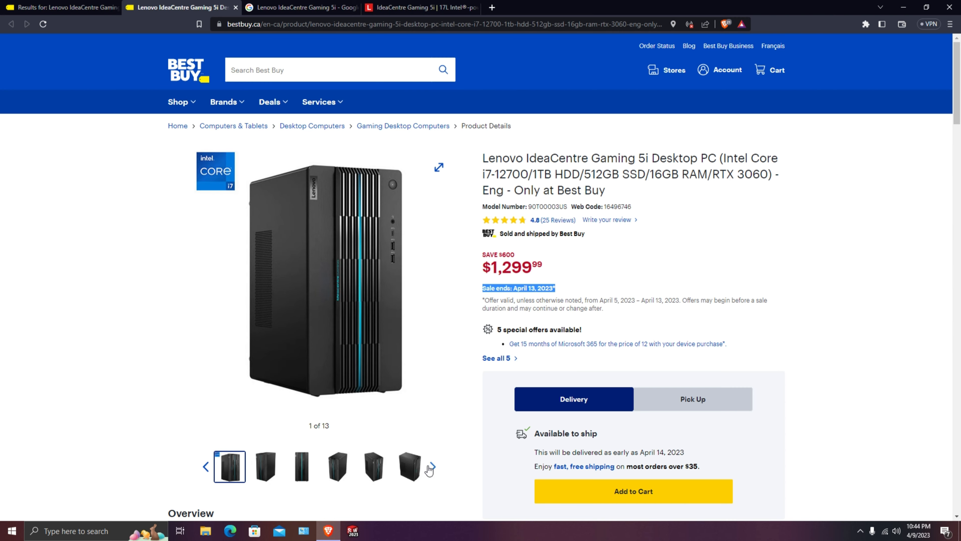
{"action": "left_click", "coordinate": [301, 467]}
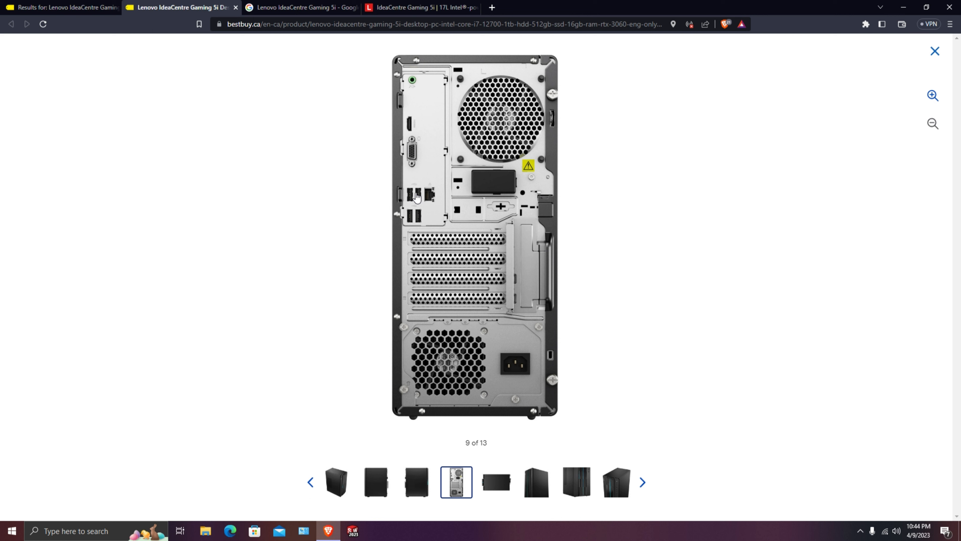
{"action": "mouse_move", "coordinate": [429, 200]}
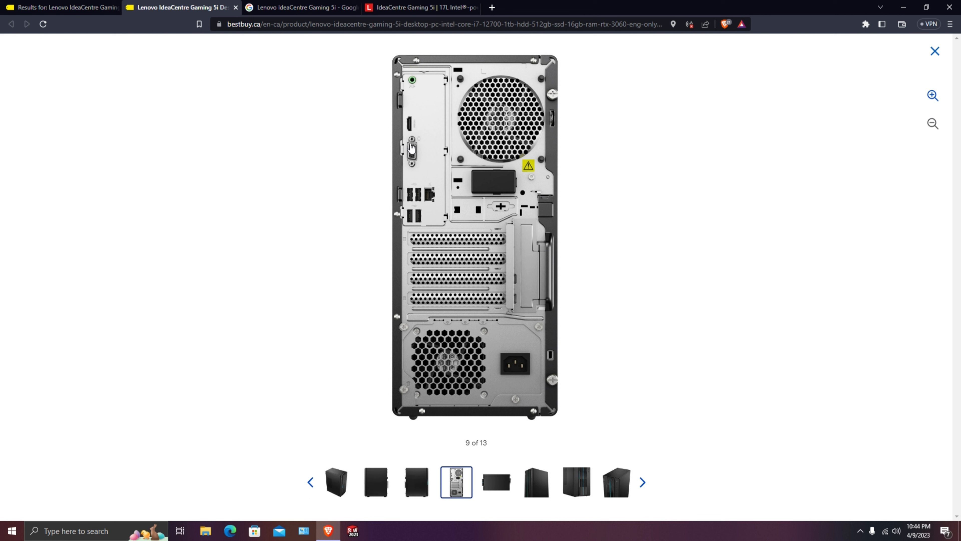
{"action": "mouse_move", "coordinate": [410, 129]}
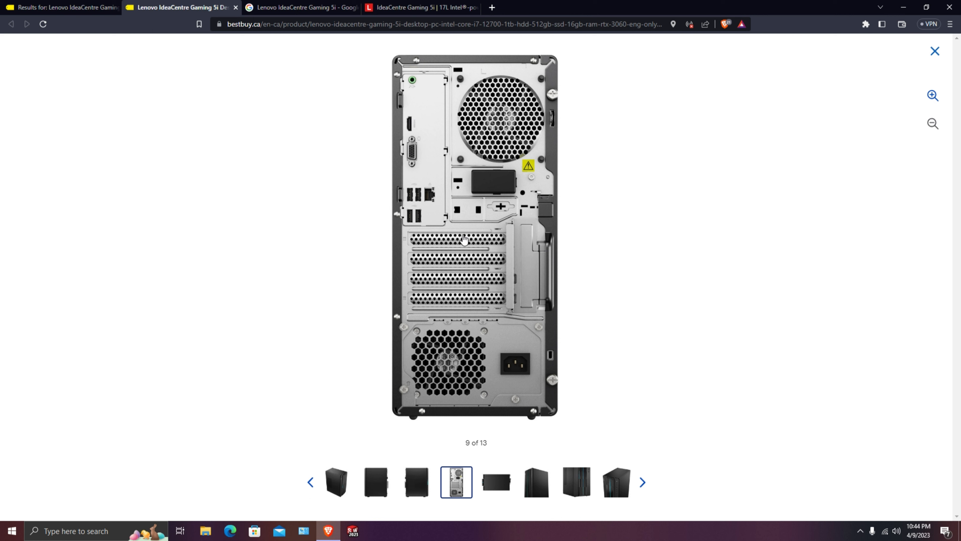
{"action": "mouse_move", "coordinate": [478, 534]}
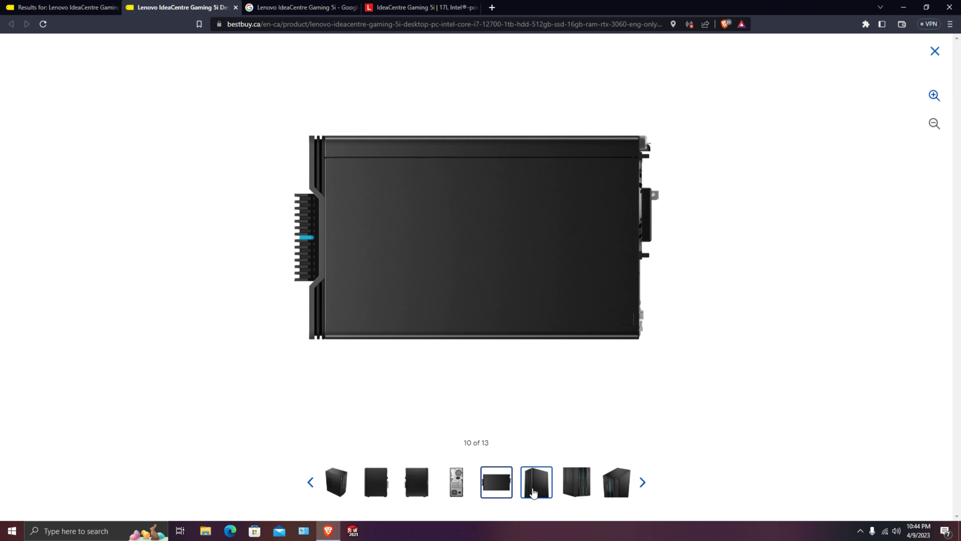
{"action": "left_click", "coordinate": [575, 481]}
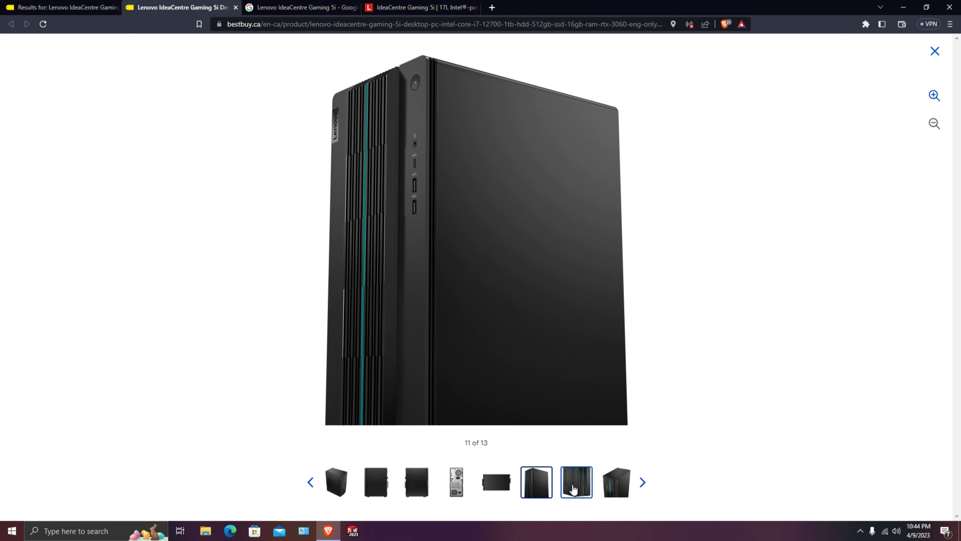
{"action": "left_click", "coordinate": [614, 482]}
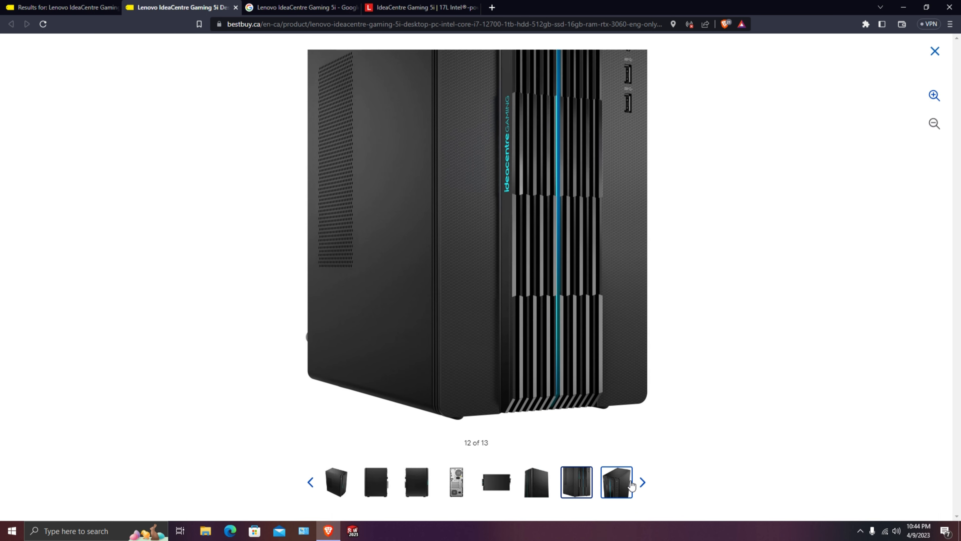
{"action": "left_click", "coordinate": [642, 482]}
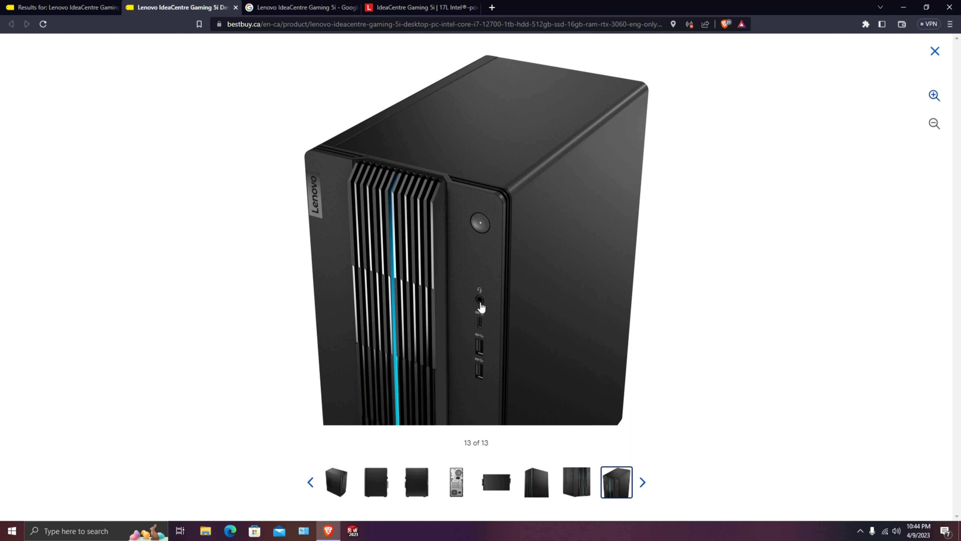
{"action": "mouse_move", "coordinate": [487, 371]}
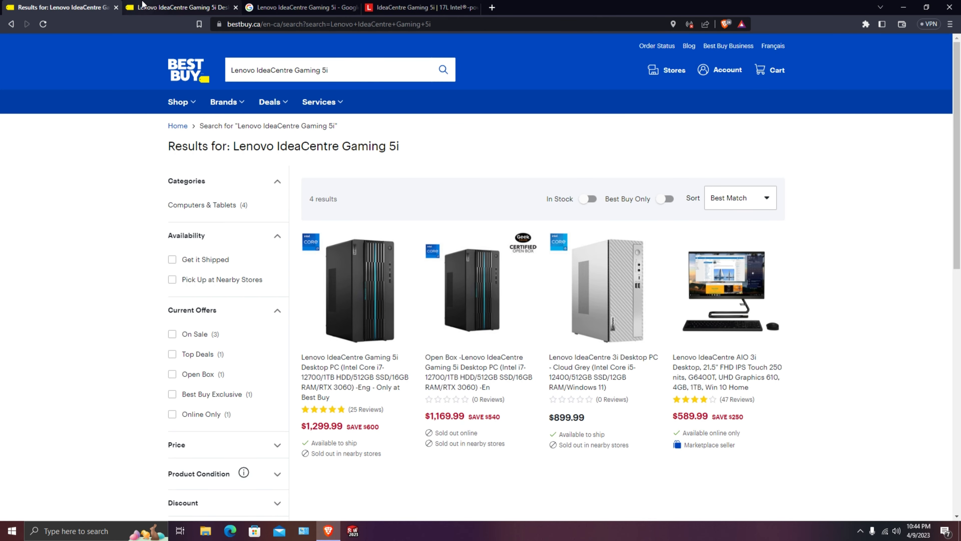
{"action": "mouse_move", "coordinate": [338, 279]}
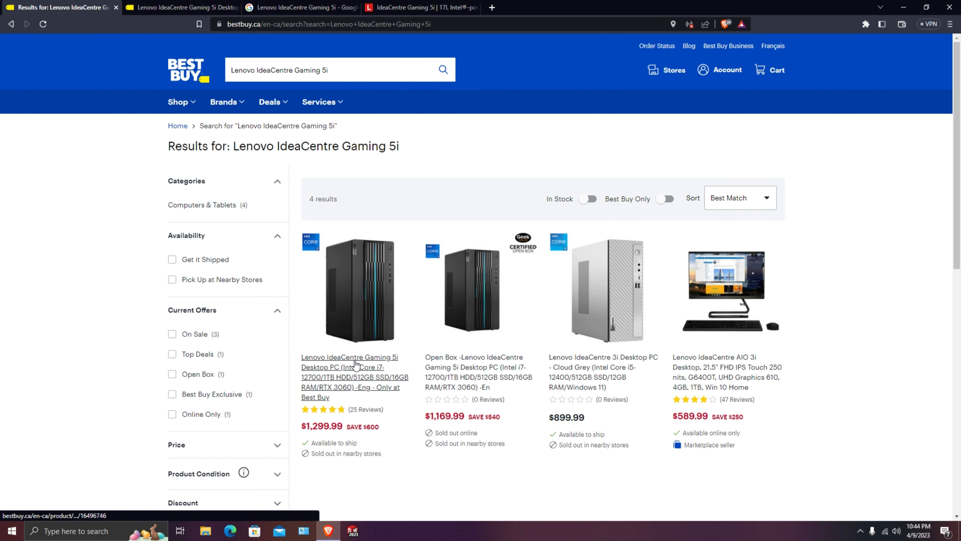
Reopen the $1,299.99 Gaming 5i listing from the Best Buy search results
{"action": "right_click", "coordinate": [355, 362]}
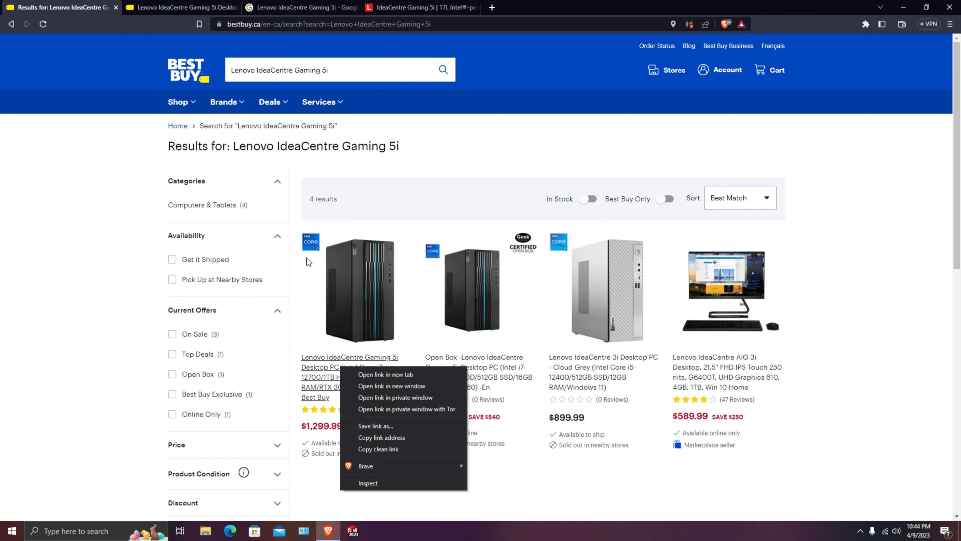
{"action": "left_click", "coordinate": [384, 376]}
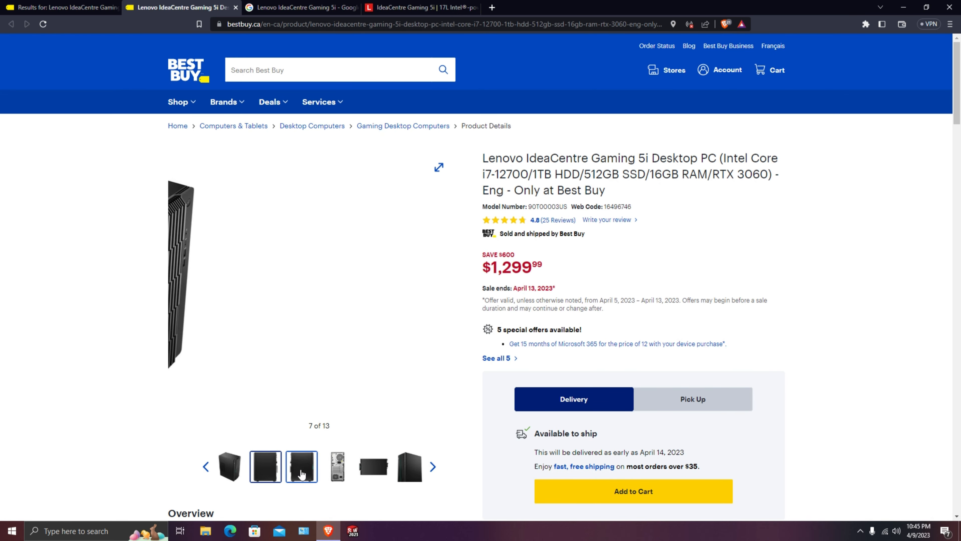
Step the gallery back to image 2 of 13, the angled front view of the tower
{"action": "left_click", "coordinate": [205, 467]}
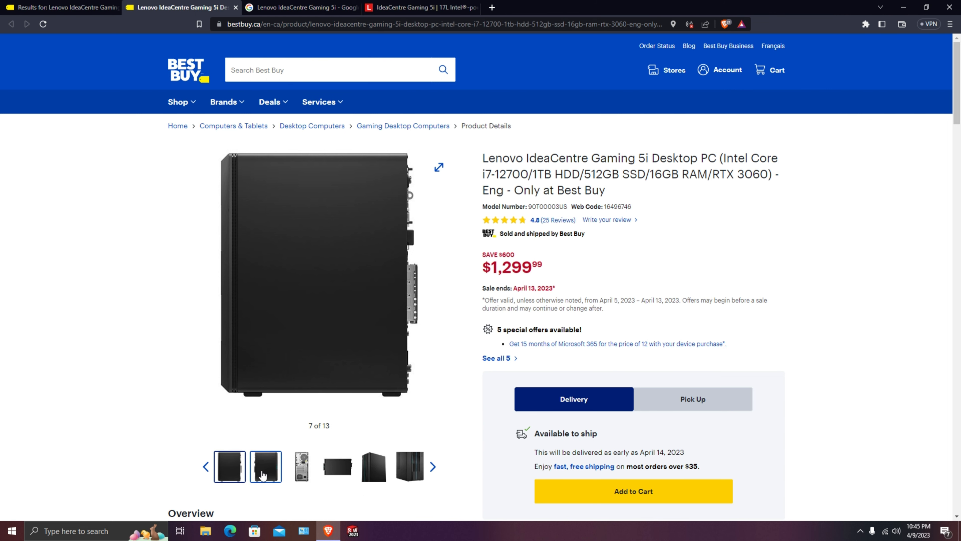
{"action": "left_click", "coordinate": [409, 466]}
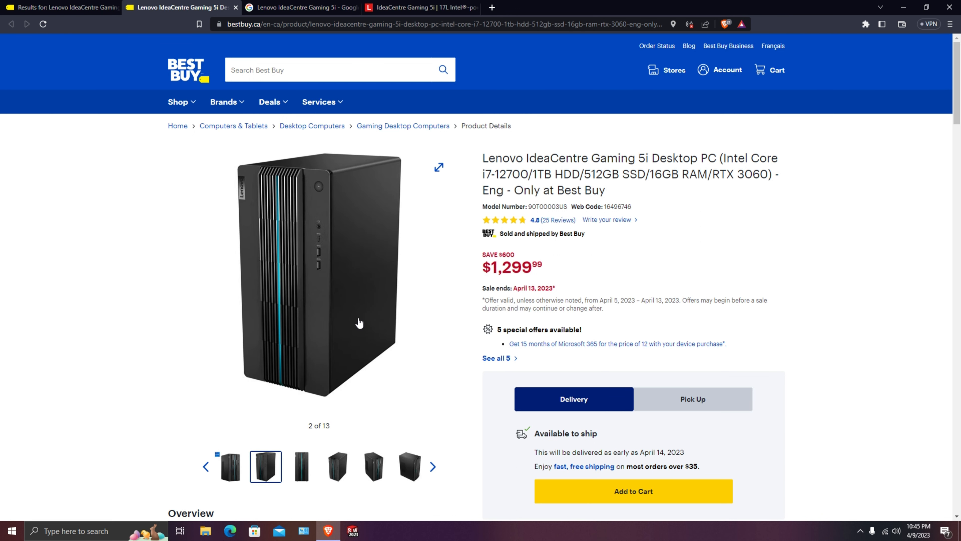
{"action": "mouse_move", "coordinate": [359, 319]}
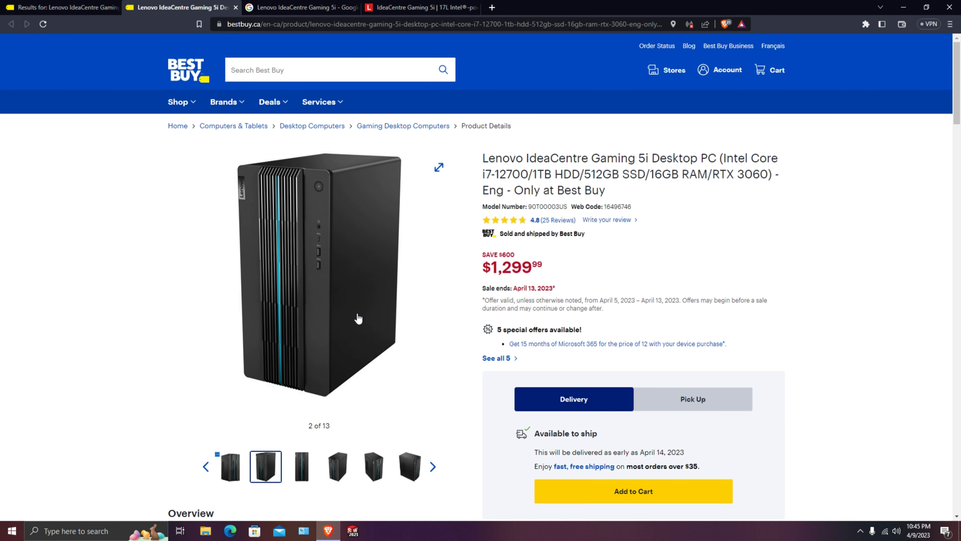
{"action": "mouse_move", "coordinate": [354, 312]}
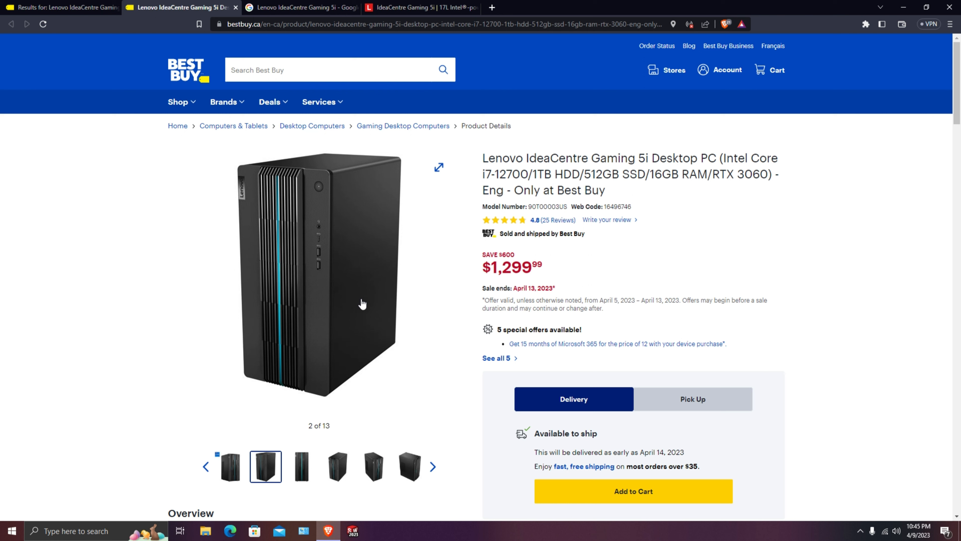
{"action": "mouse_move", "coordinate": [541, 229]}
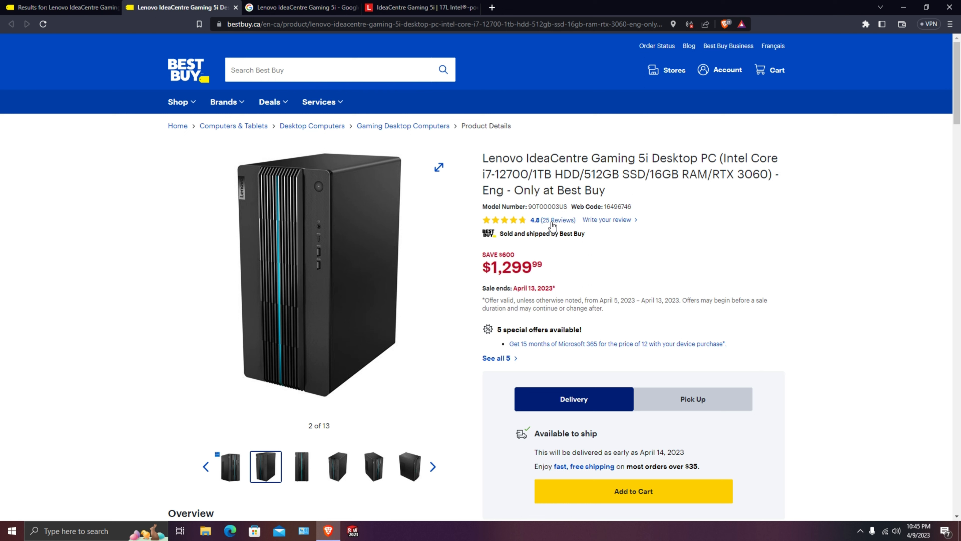
{"action": "mouse_move", "coordinate": [544, 227]}
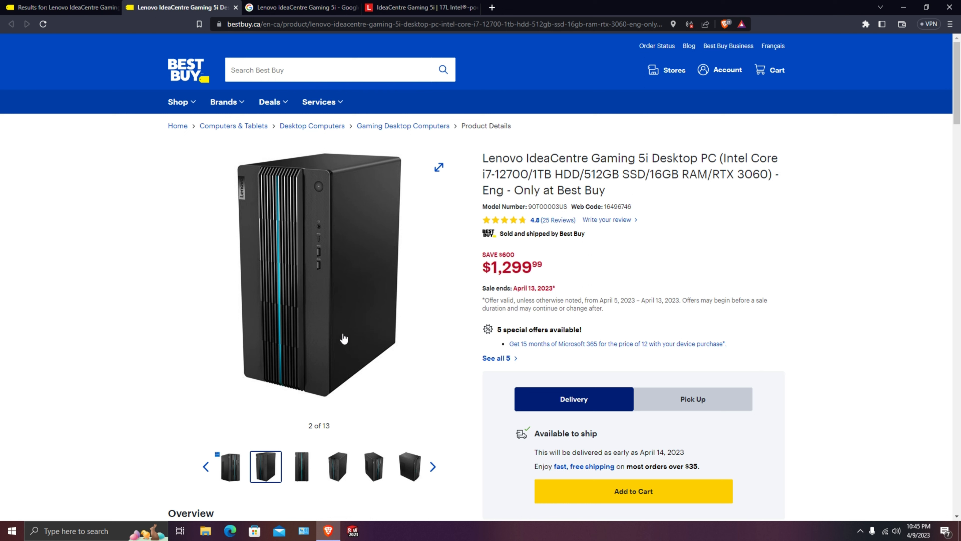
Switch to Lenovo's Gaming 5i page and browse Features and Tech Specs up to the RTX graphics section
{"action": "left_click", "coordinate": [300, 7]}
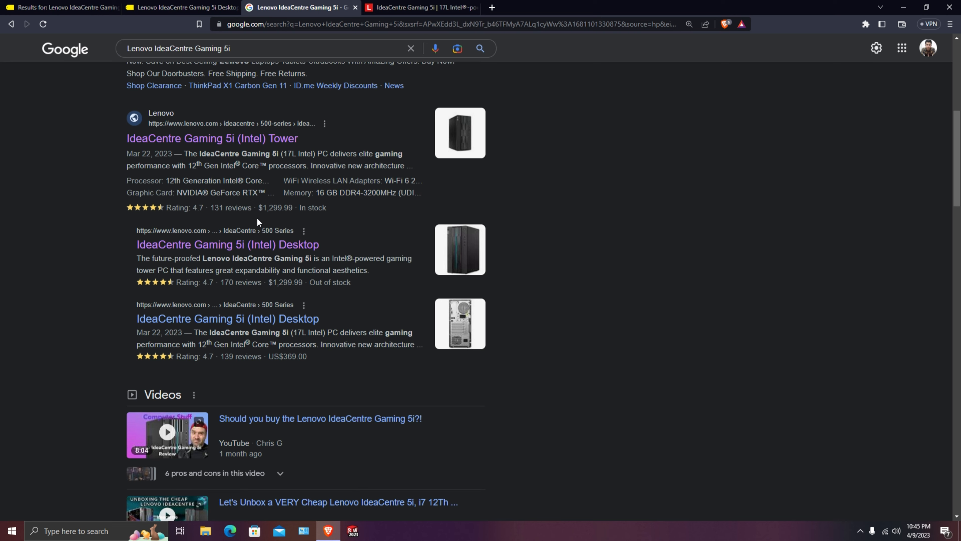
{"action": "left_click", "coordinate": [418, 8]}
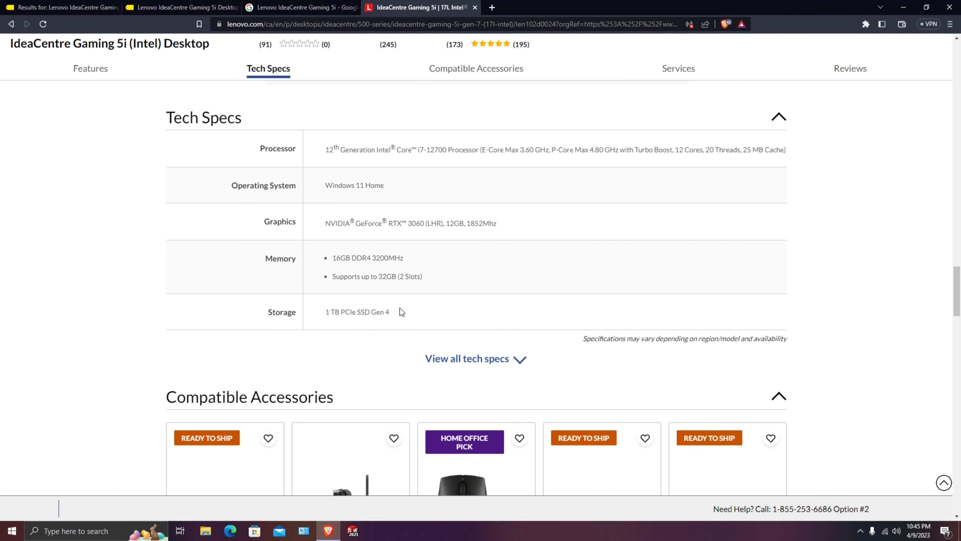
{"action": "scroll", "scroll_direction": "up", "scroll_amount": 3}
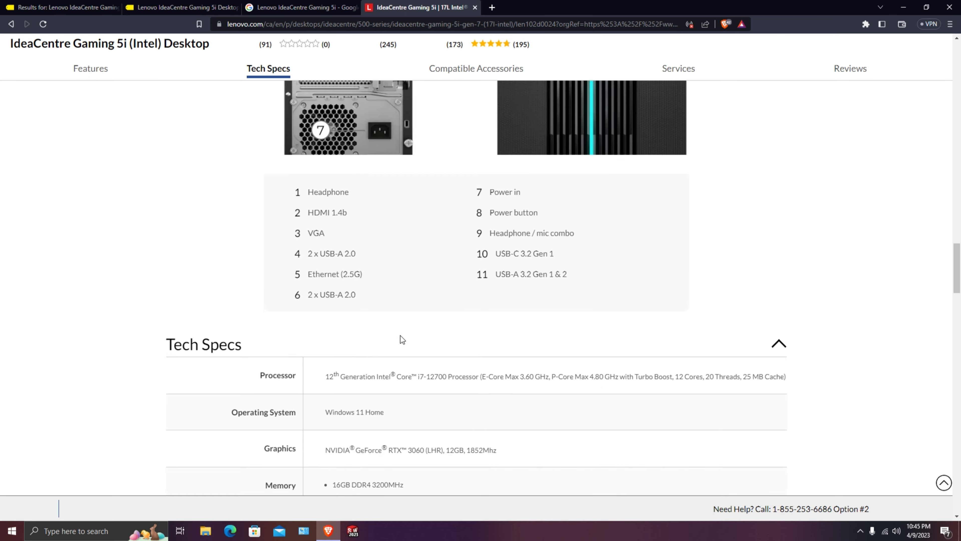
{"action": "left_click", "coordinate": [90, 68]}
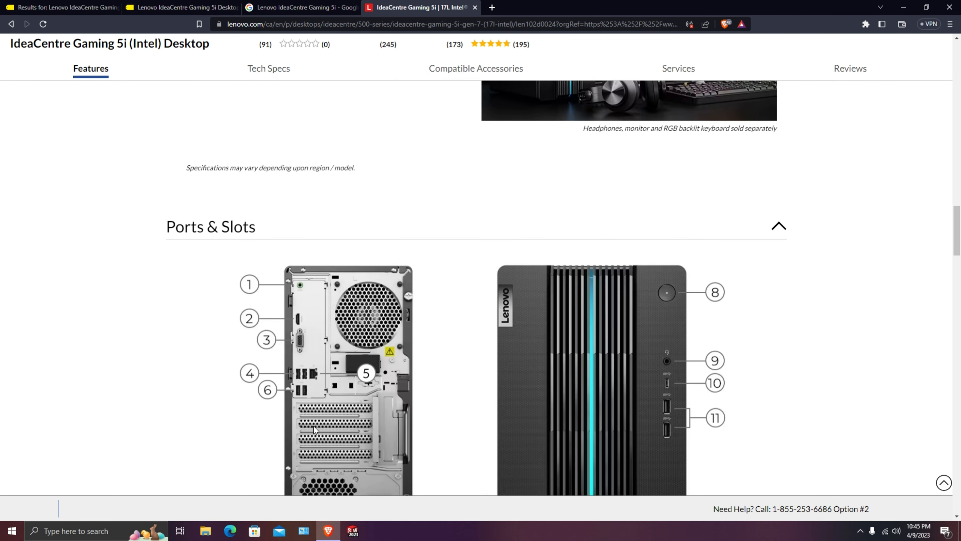
{"action": "left_click", "coordinate": [267, 68]}
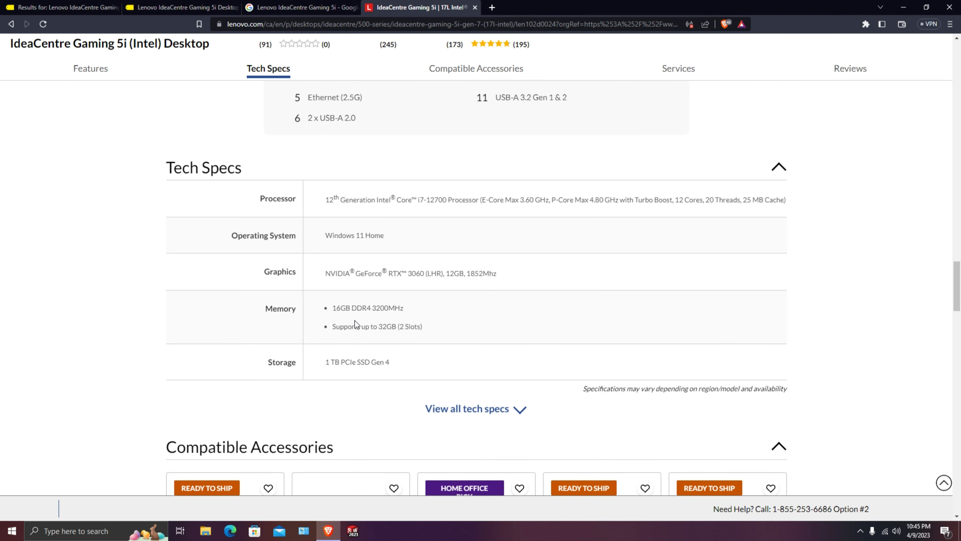
{"action": "scroll", "scroll_direction": "down", "scroll_amount": 3}
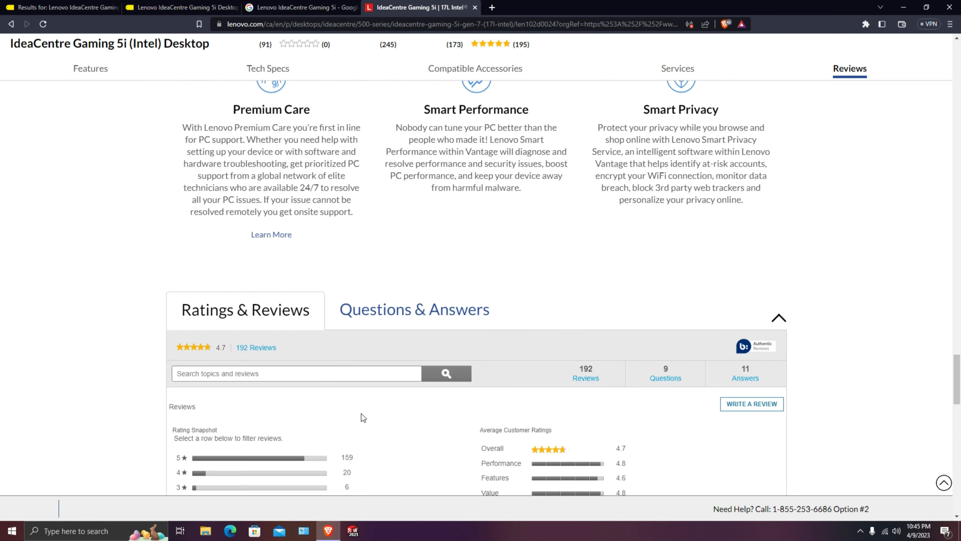
{"action": "left_click", "coordinate": [90, 68]}
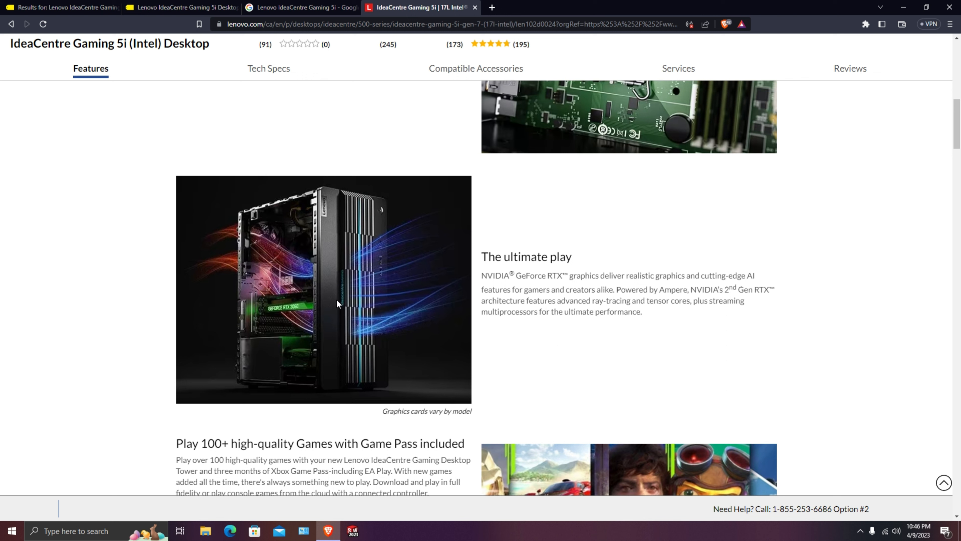
{"action": "mouse_move", "coordinate": [417, 269]}
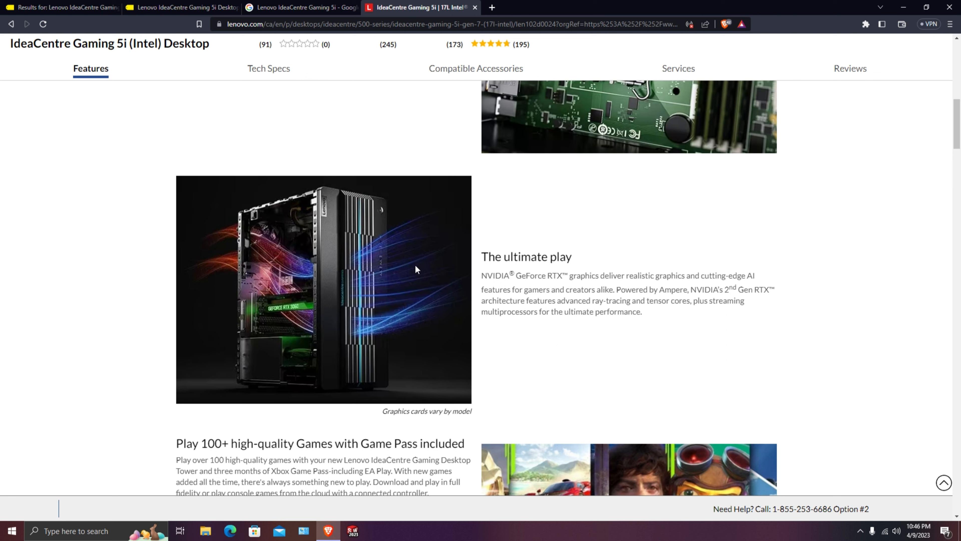
{"action": "mouse_move", "coordinate": [228, 247]}
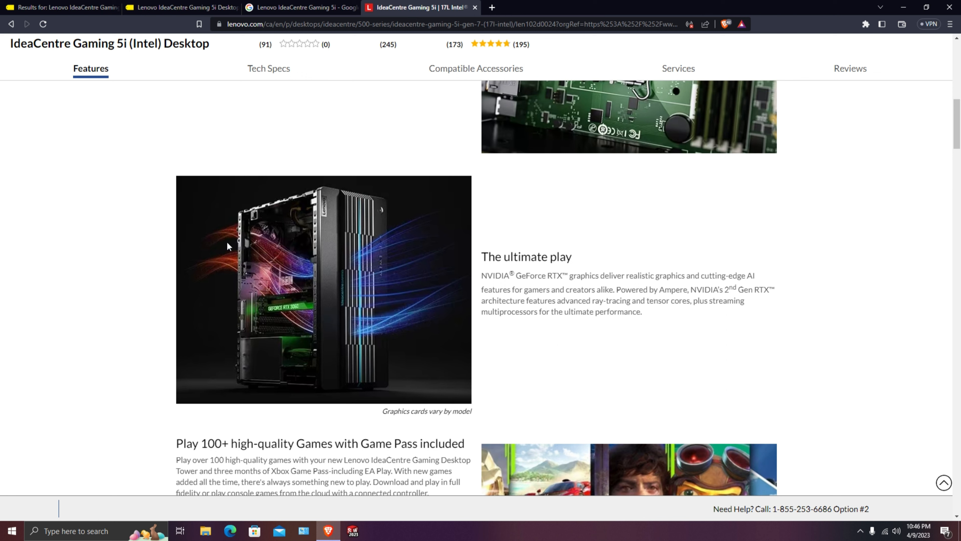
{"action": "mouse_move", "coordinate": [267, 245]}
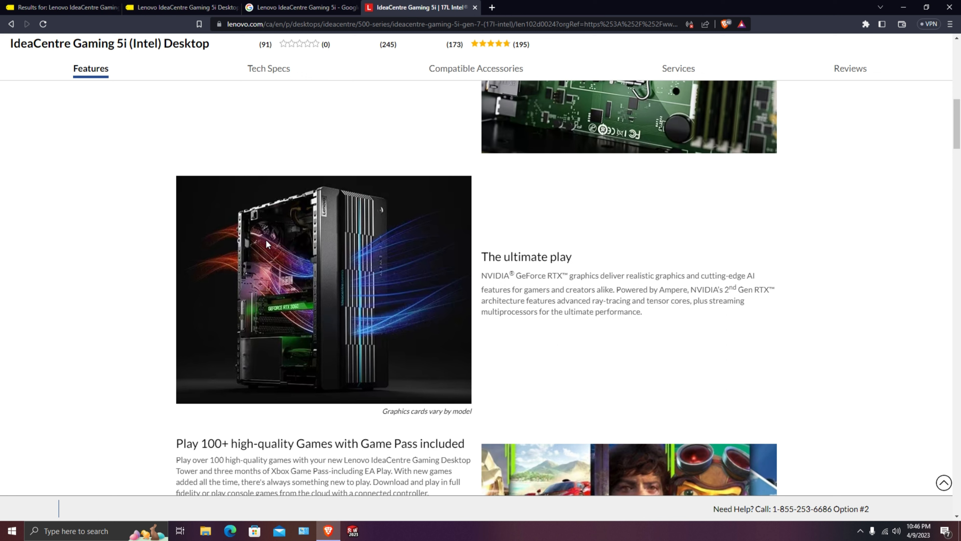
{"action": "mouse_move", "coordinate": [376, 352]}
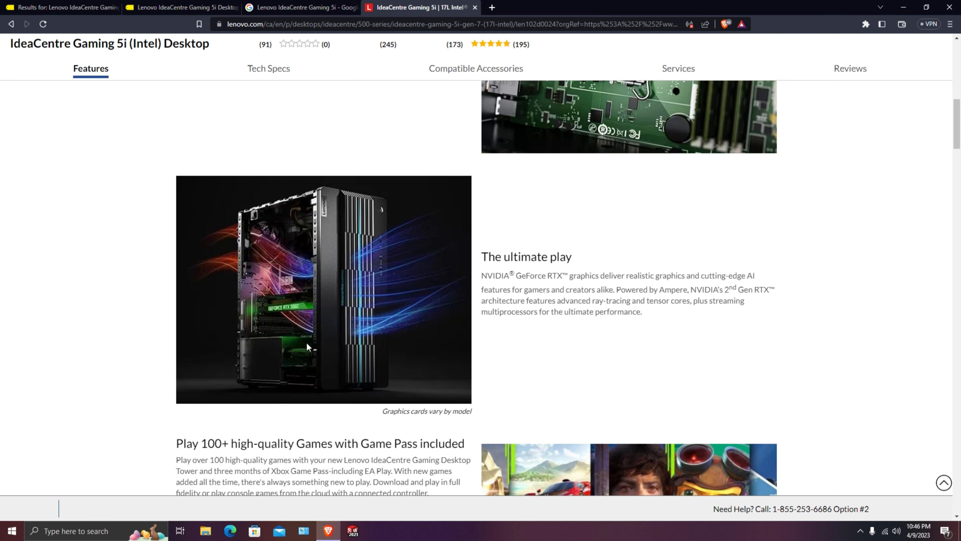
Read Lenovo's cooling and Game Pass features, then return to the Best Buy listing
{"action": "scroll", "scroll_direction": "up", "scroll_amount": 3}
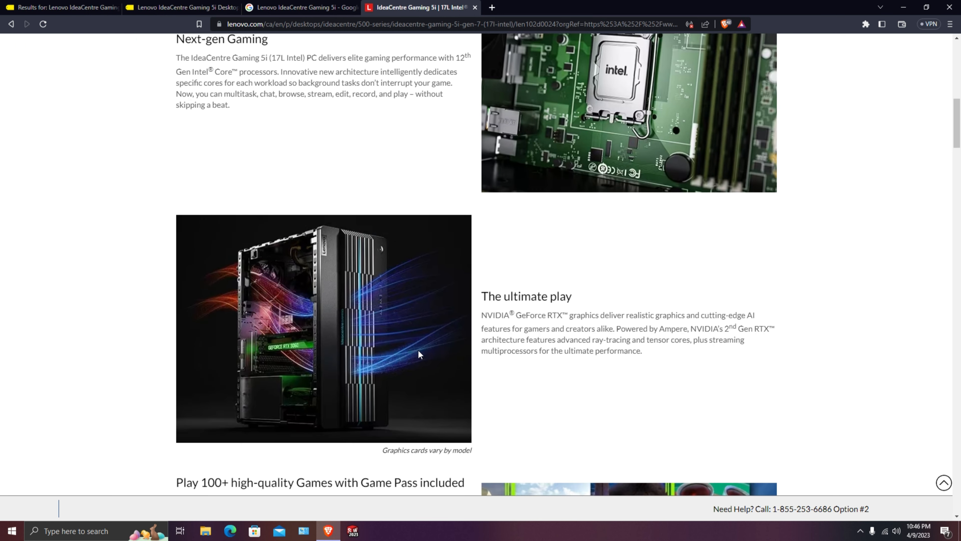
{"action": "scroll", "scroll_direction": "down", "scroll_amount": 3}
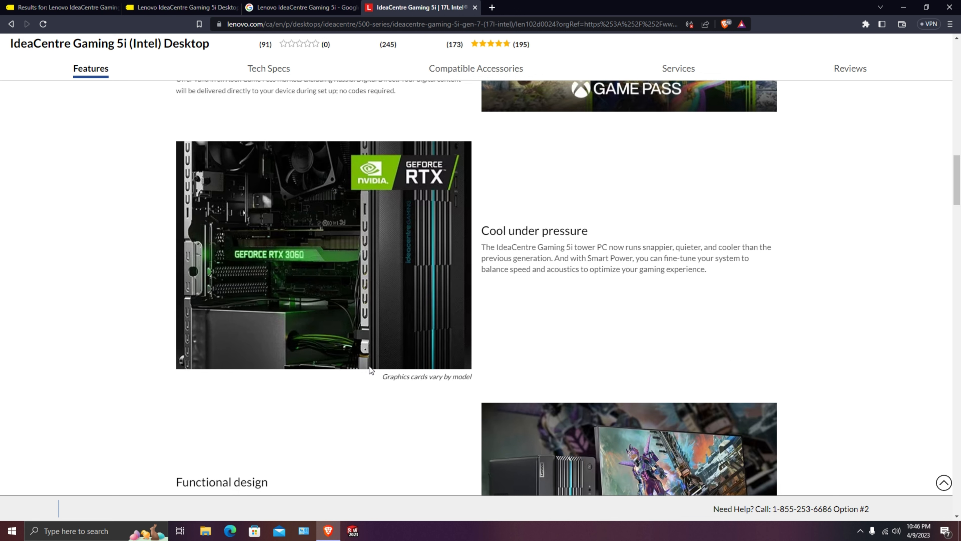
{"action": "scroll", "scroll_direction": "down", "scroll_amount": 3}
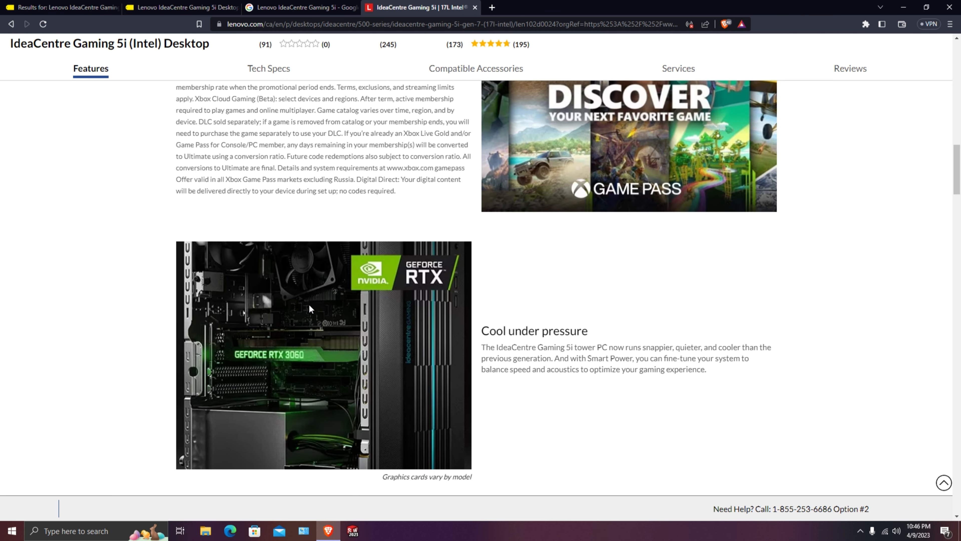
{"action": "mouse_move", "coordinate": [306, 273]}
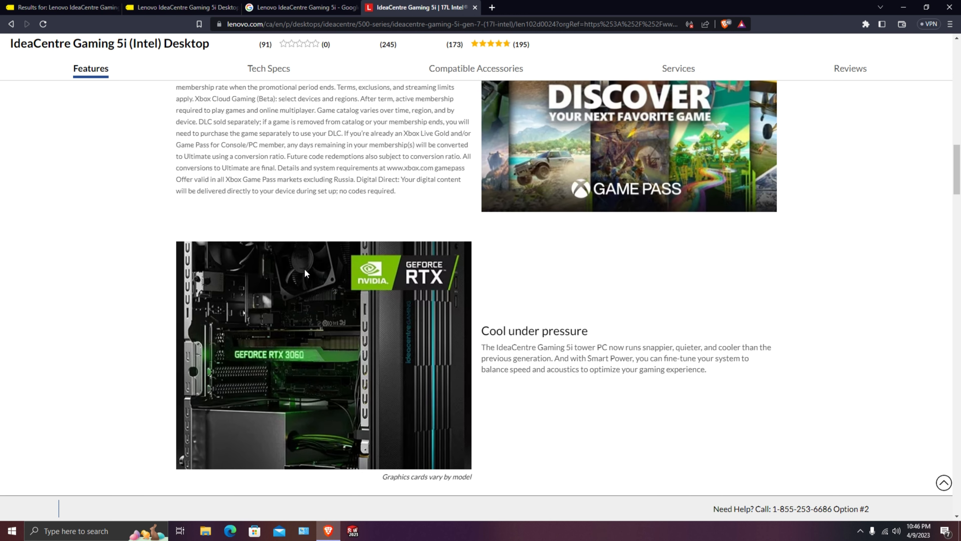
{"action": "scroll", "scroll_direction": "down", "scroll_amount": 3}
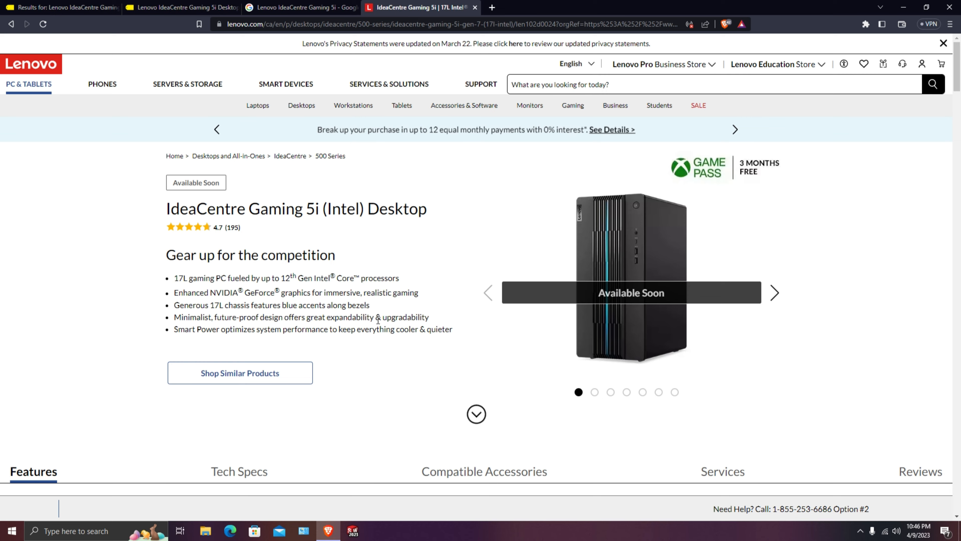
{"action": "scroll", "scroll_direction": "down", "scroll_amount": 3}
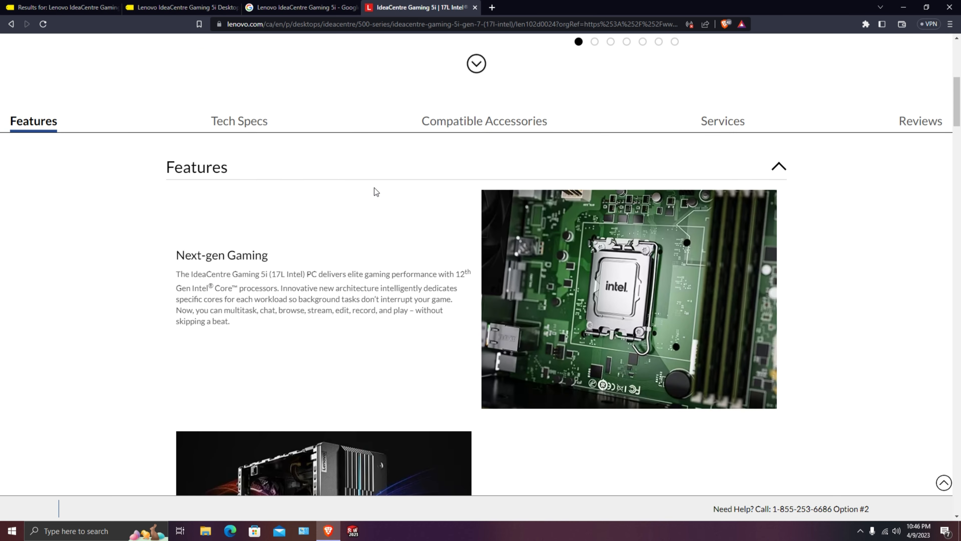
{"action": "left_click", "coordinate": [180, 6]}
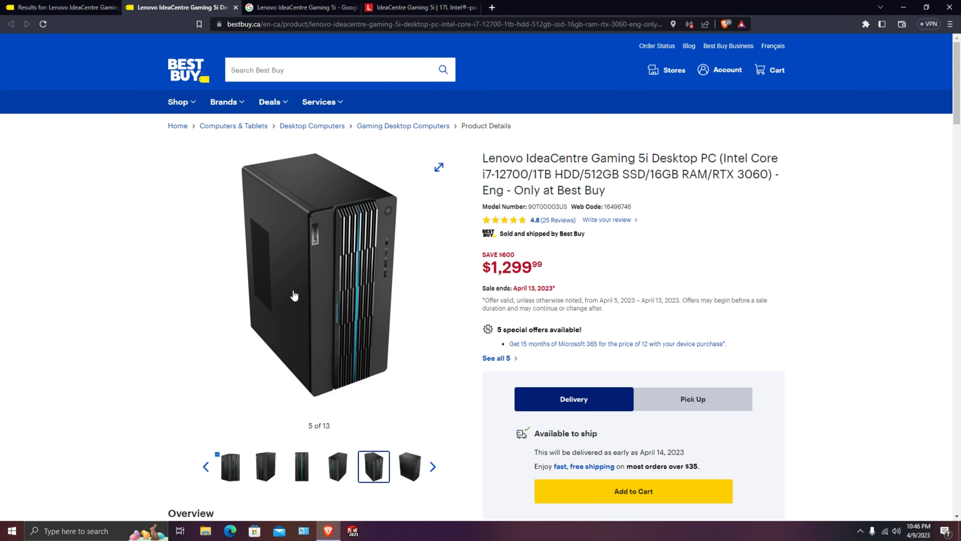
{"action": "mouse_move", "coordinate": [300, 220]}
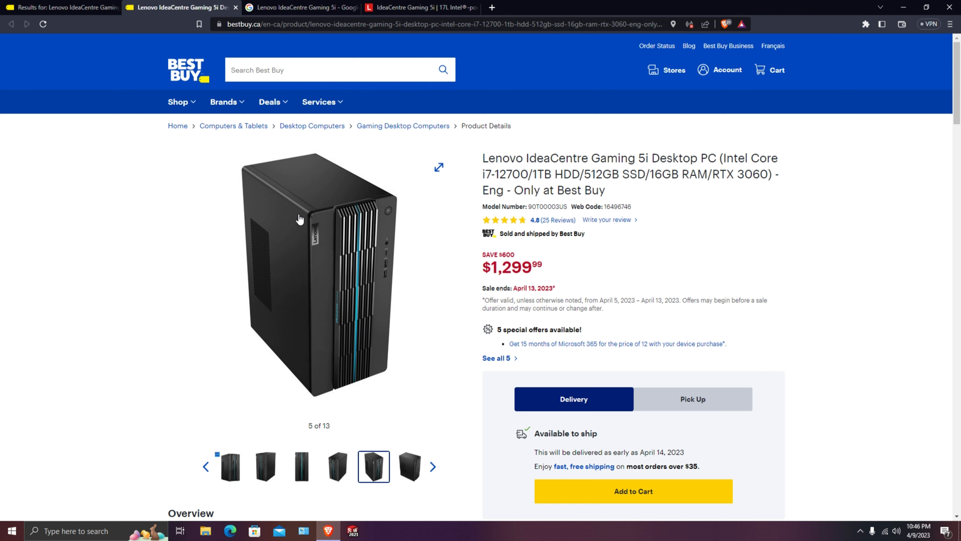
{"action": "mouse_move", "coordinate": [472, 279]}
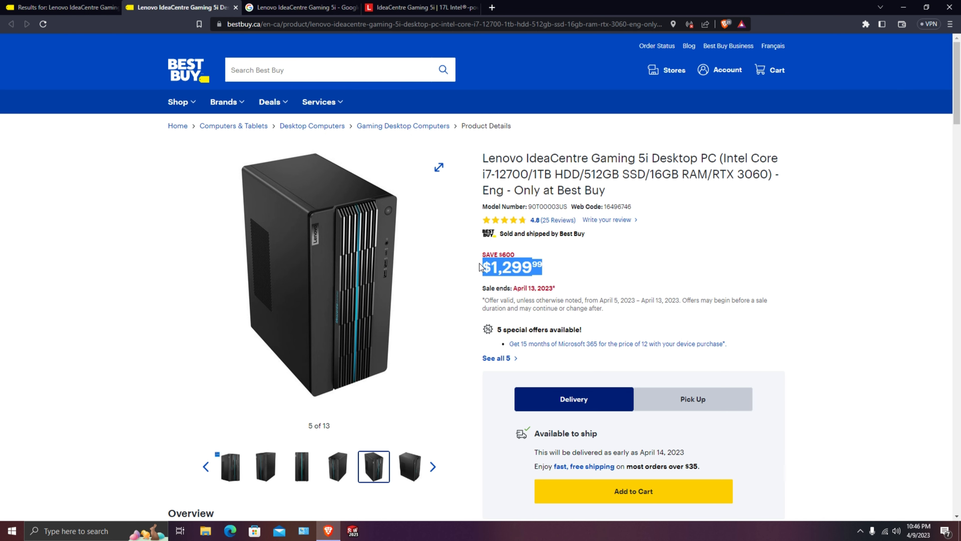
Check the $1,299.99 sale price and scroll to the About This Product highlights
{"action": "left_click", "coordinate": [437, 166]}
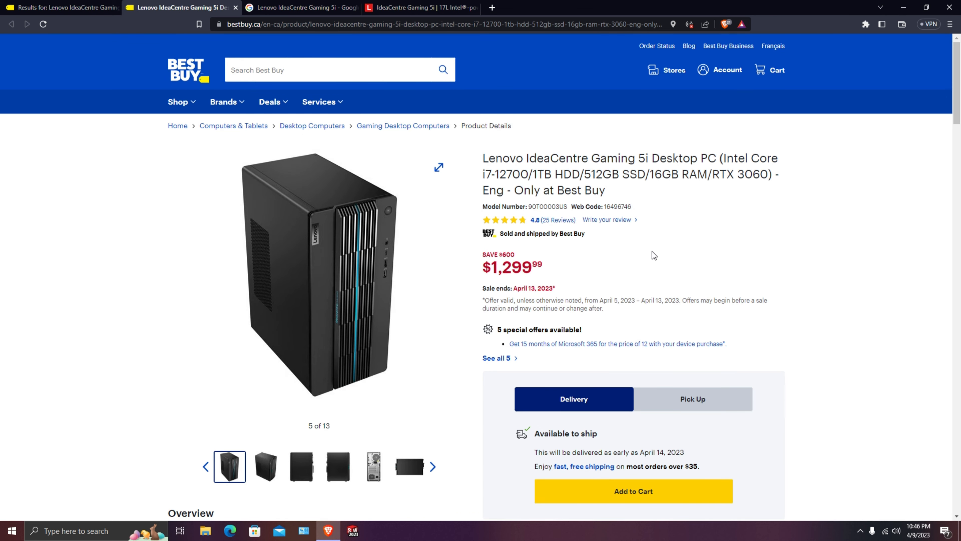
{"action": "mouse_move", "coordinate": [611, 200]}
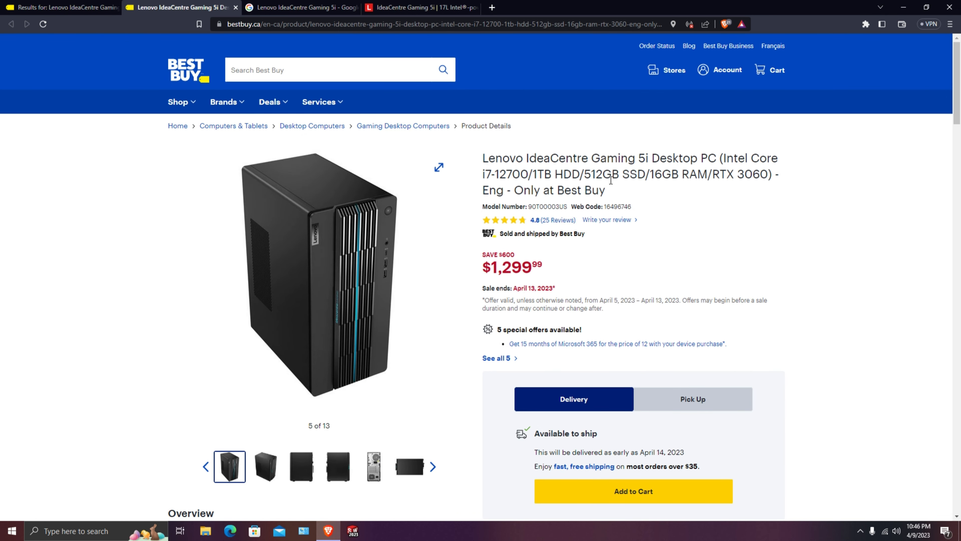
{"action": "mouse_move", "coordinate": [410, 308]}
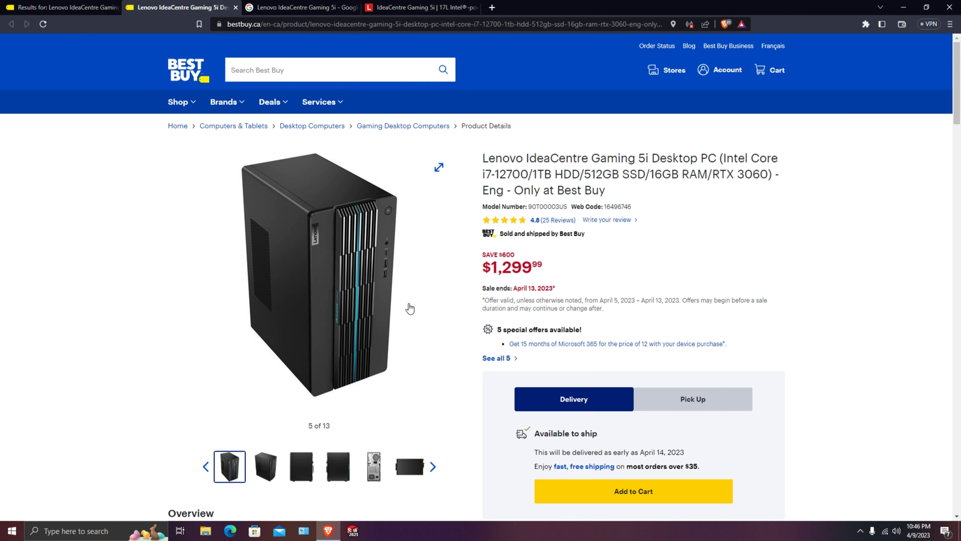
{"action": "scroll", "scroll_direction": "down", "scroll_amount": 3}
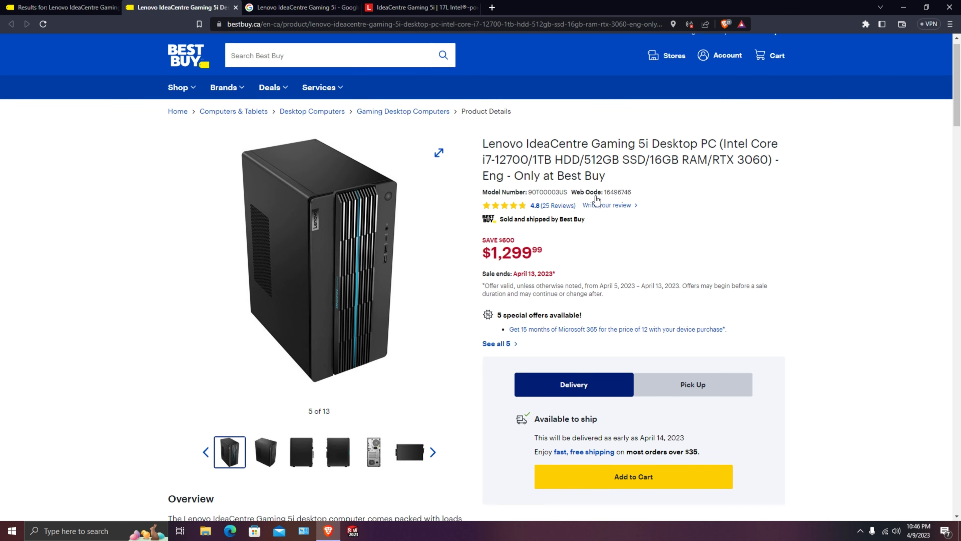
{"action": "scroll", "scroll_direction": "down", "scroll_amount": 3}
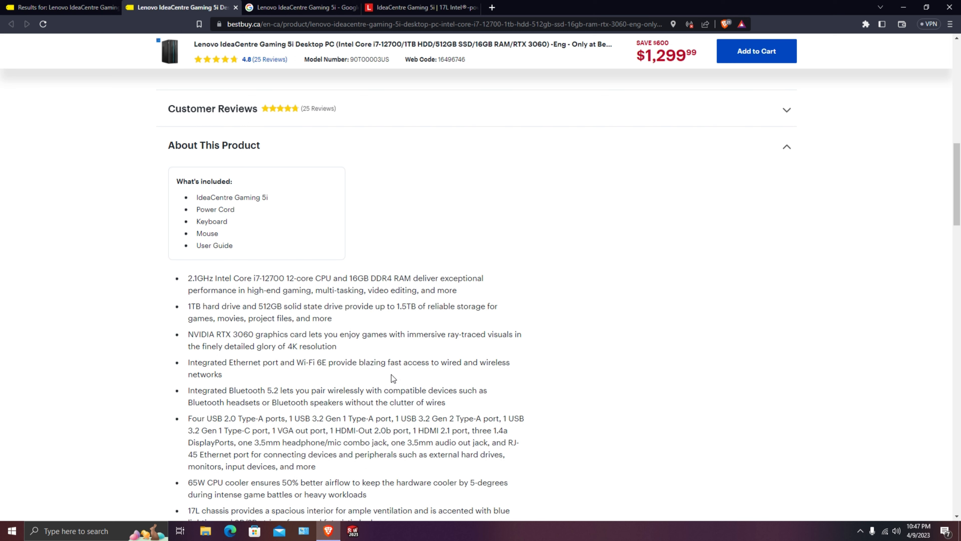
{"action": "scroll", "scroll_direction": "down", "scroll_amount": 3}
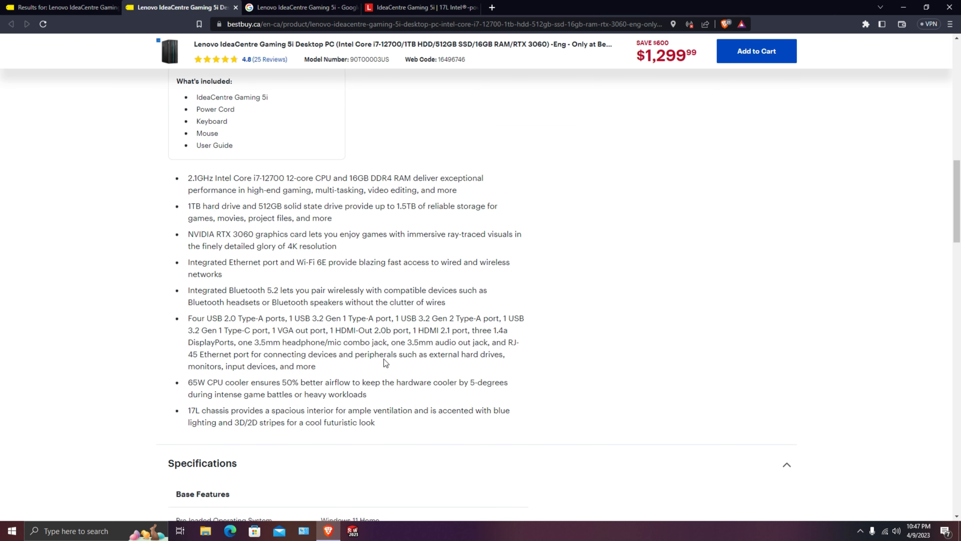
{"action": "mouse_move", "coordinate": [389, 392]}
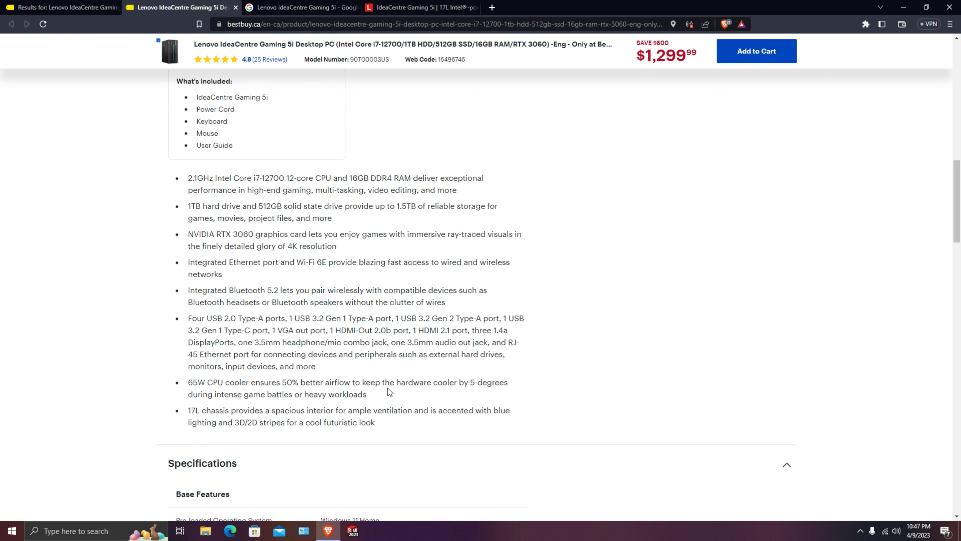
{"action": "mouse_move", "coordinate": [381, 353]}
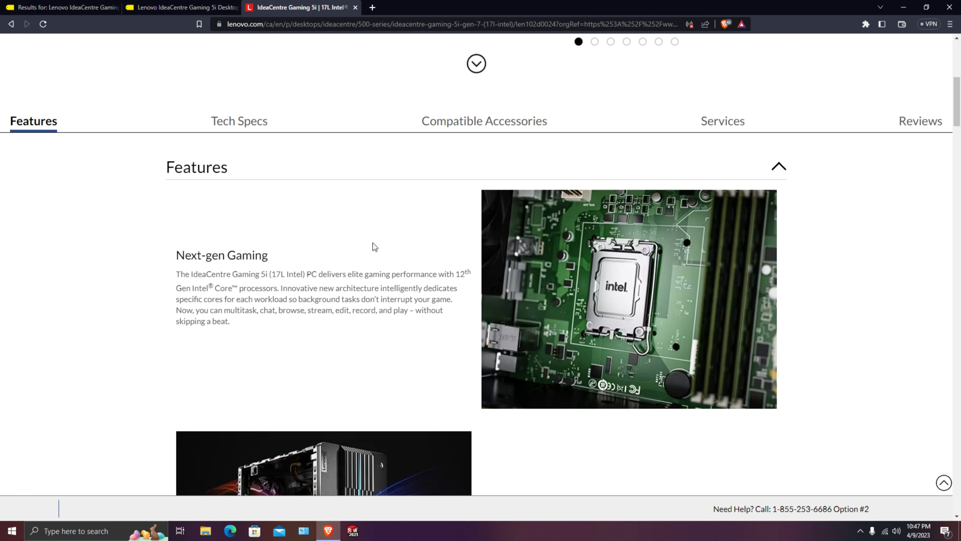
Return to the Best Buy $1,299.99 Gaming 5i listing tab
{"action": "left_click", "coordinate": [180, 7]}
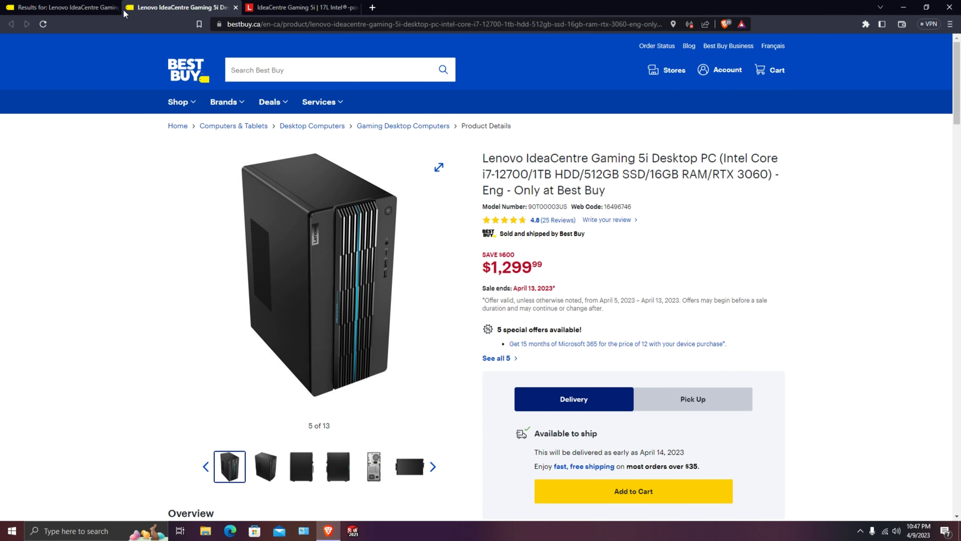
{"action": "mouse_move", "coordinate": [380, 304]}
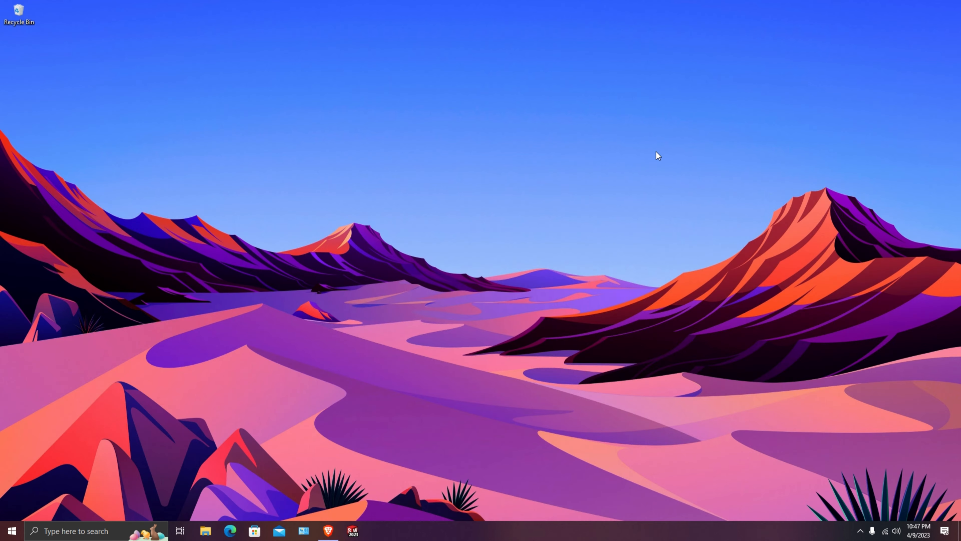
{"action": "mouse_move", "coordinate": [497, 210]}
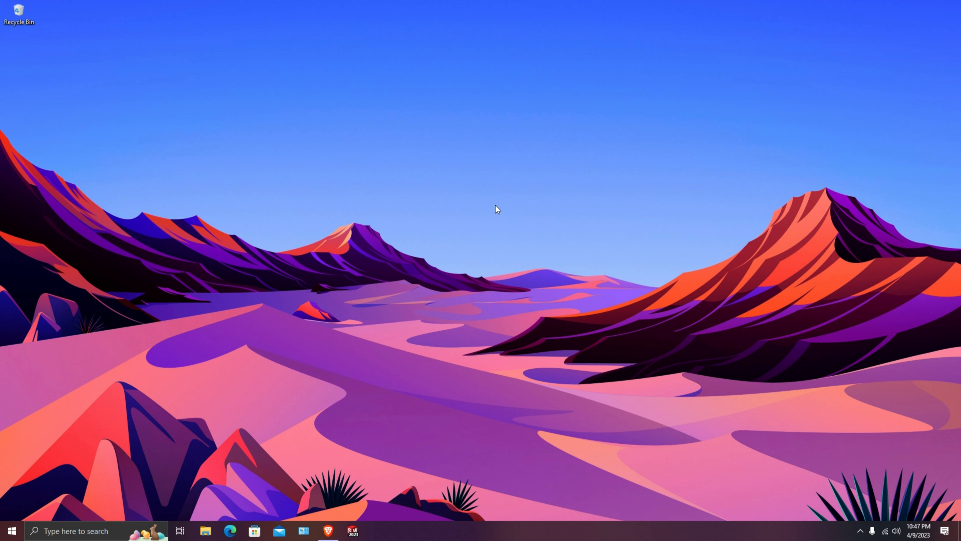